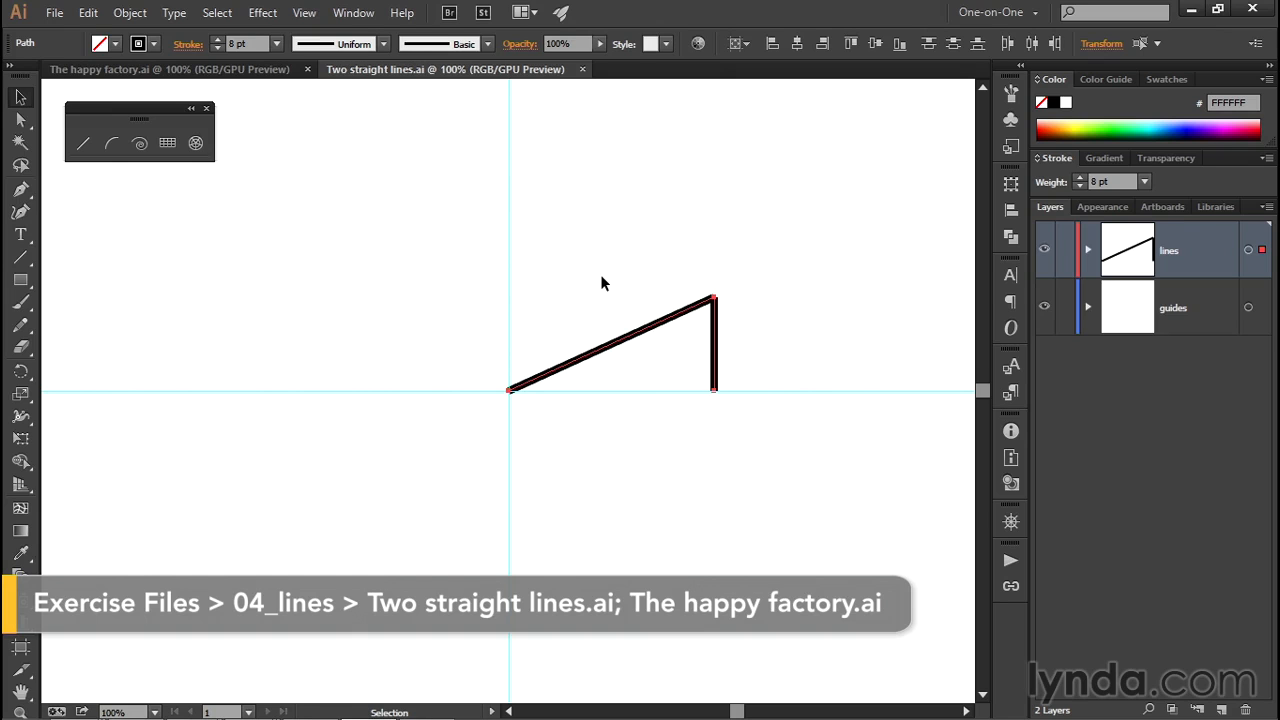
{"action": "mouse_move", "coordinate": [714, 395]}
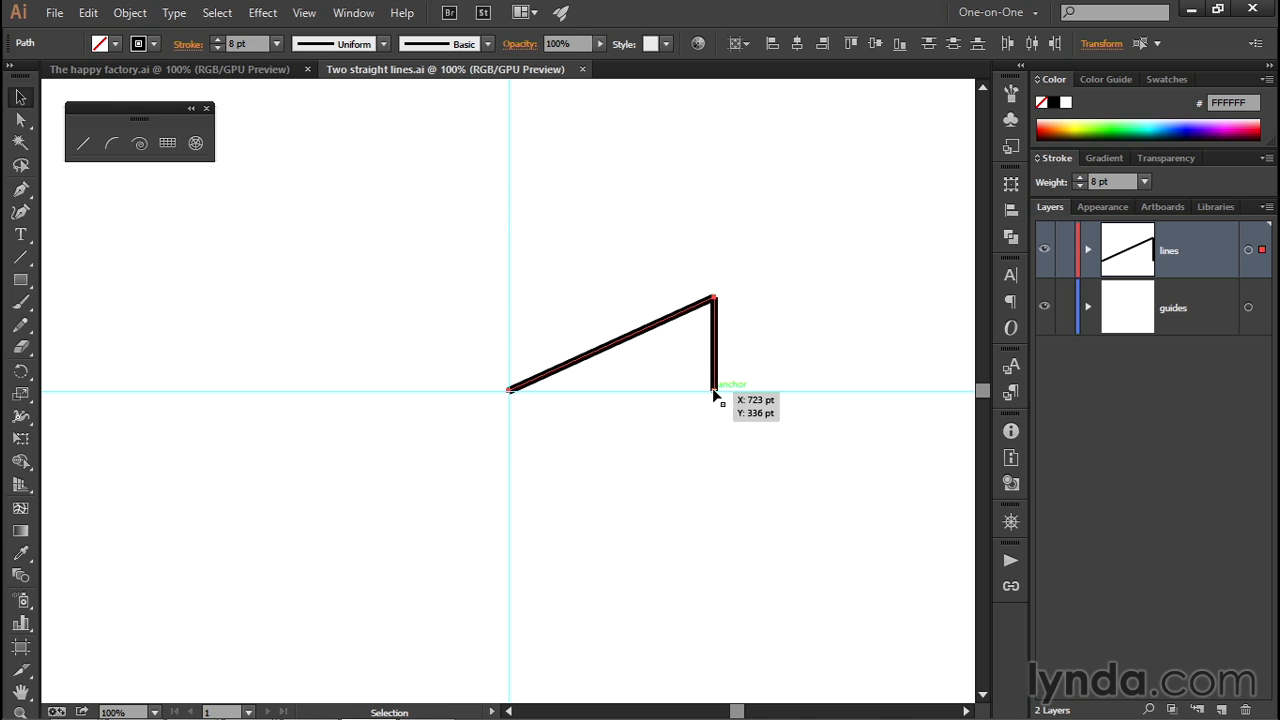
{"action": "mouse_move", "coordinate": [714, 363]}
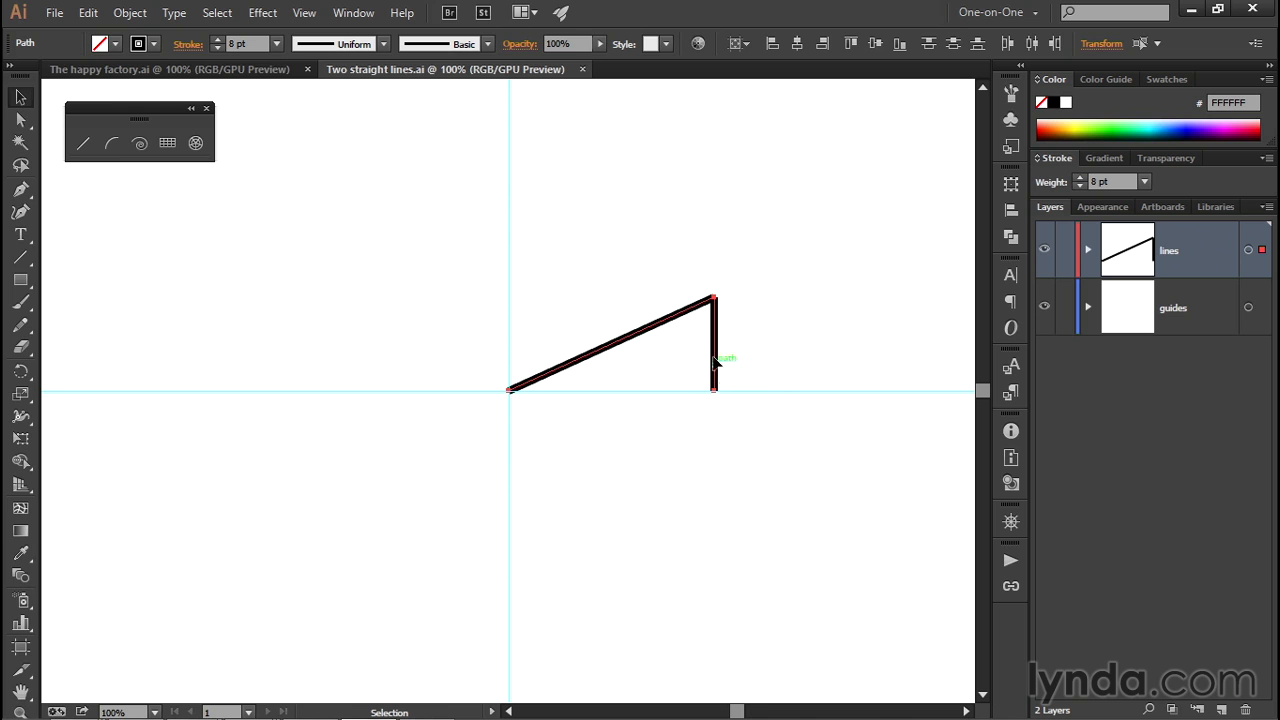
{"action": "mouse_move", "coordinate": [715, 348]}
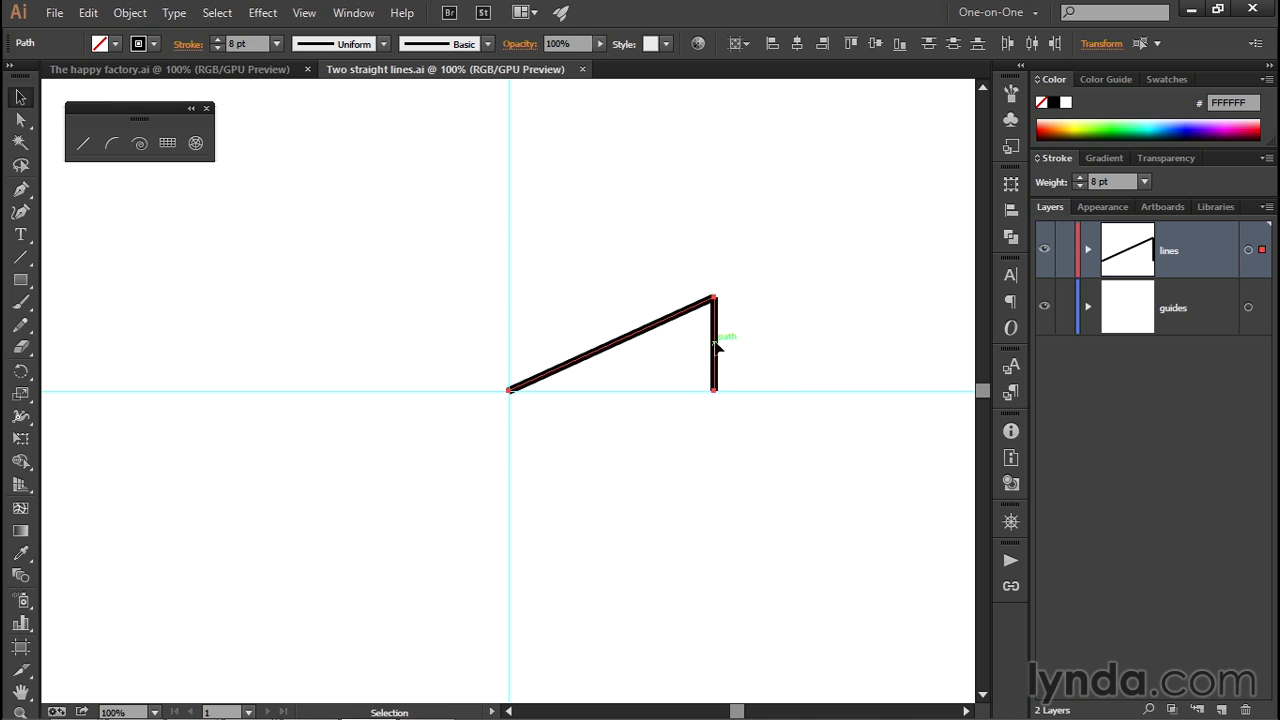
{"action": "mouse_move", "coordinate": [717, 322]}
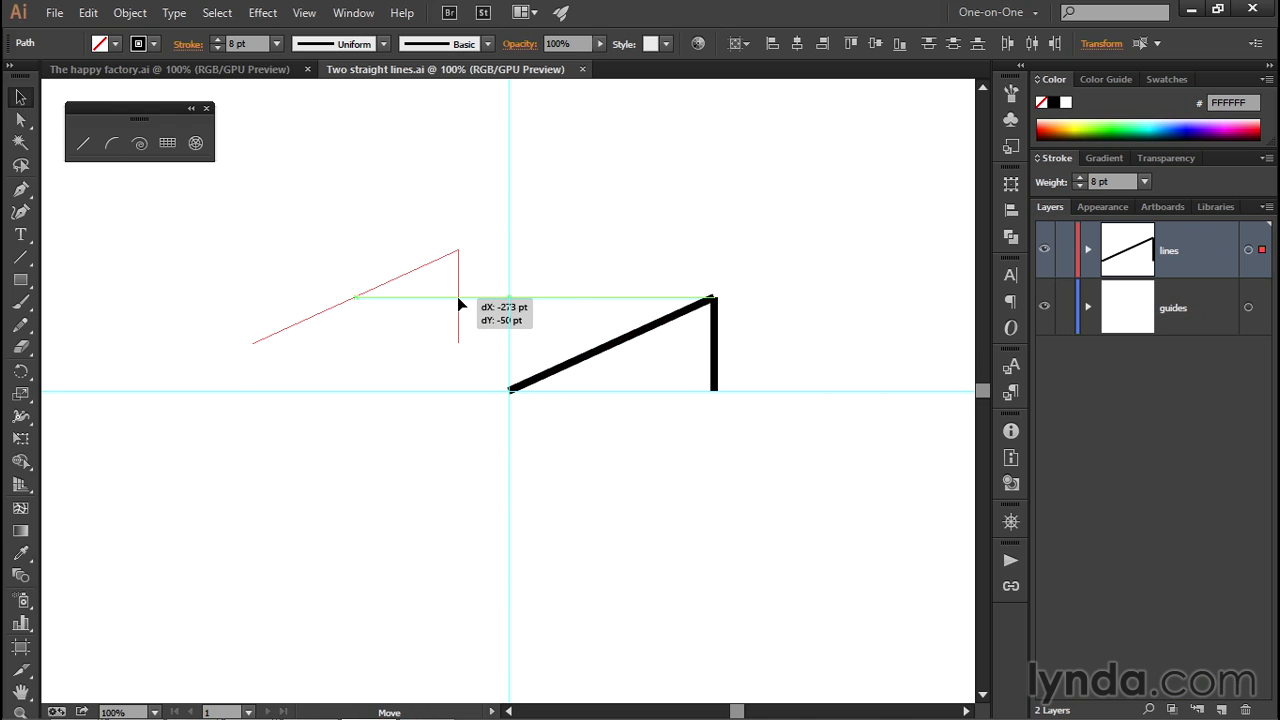
Trial-move the roof piece left and up to preview positions along the horizontal guide.
{"action": "left_click_drag", "start_coordinate": [610, 350], "coordinate": [337, 300]}
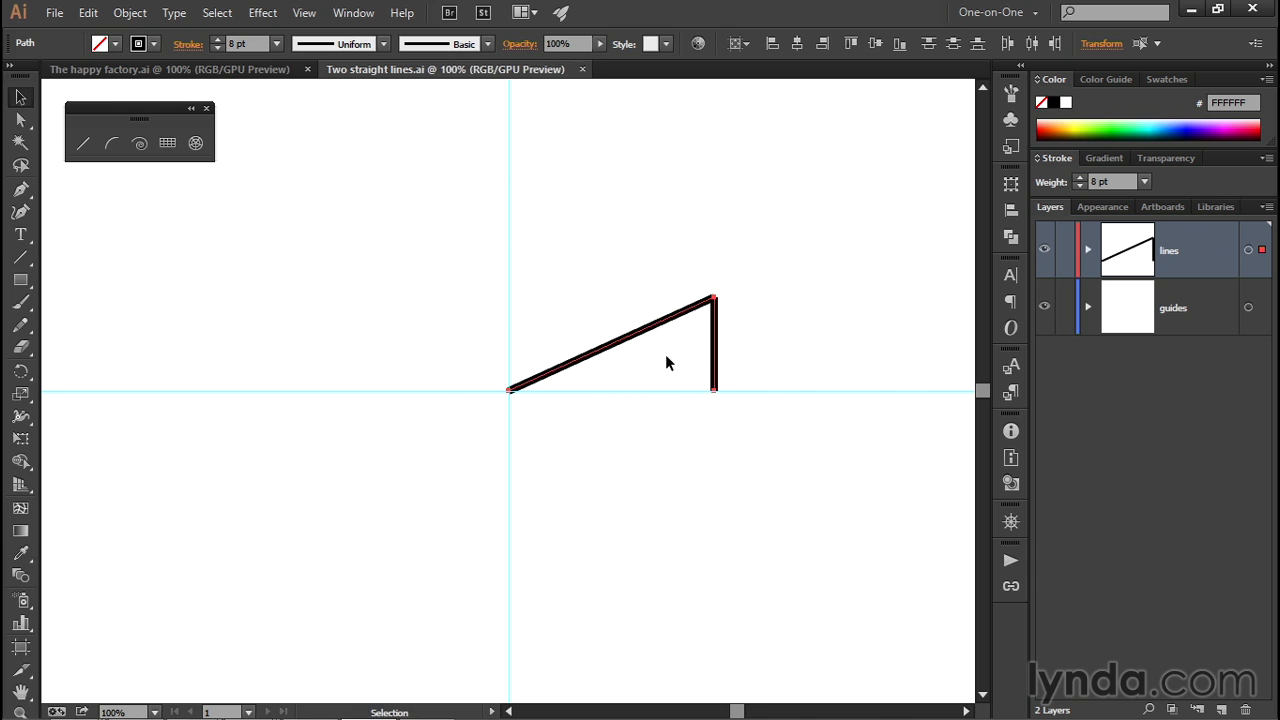
{"action": "mouse_move", "coordinate": [714, 360]}
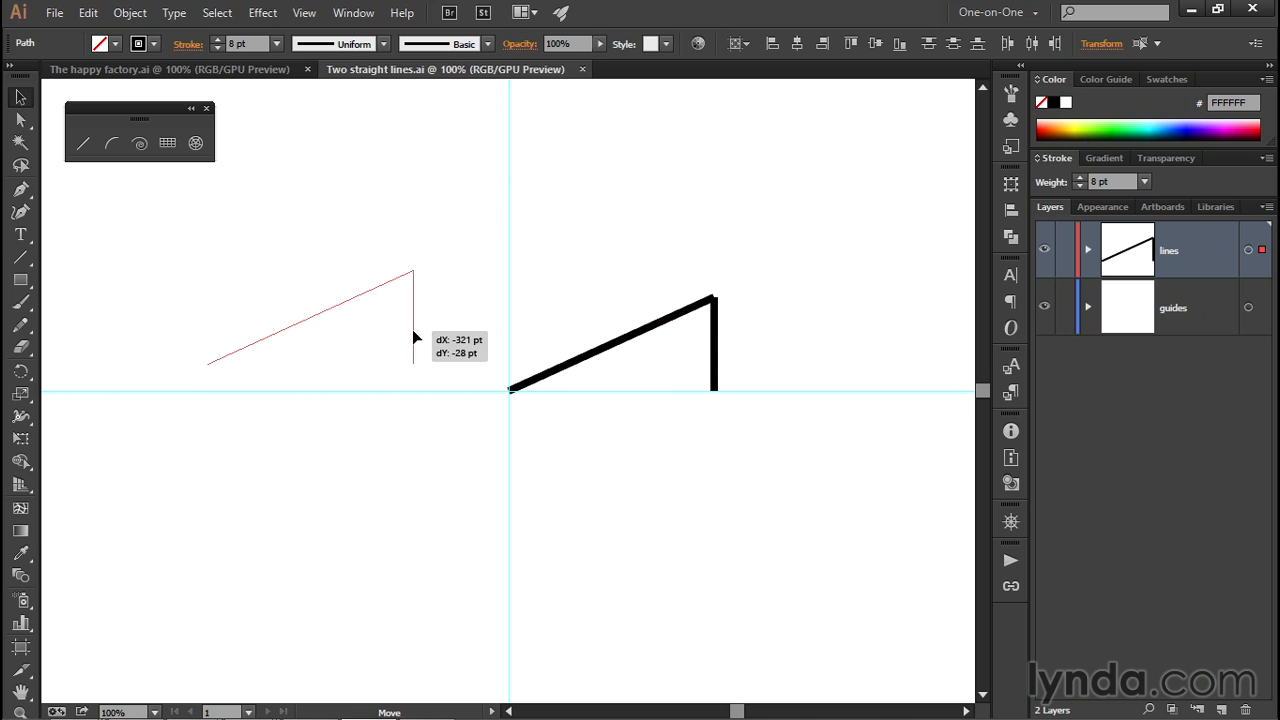
{"action": "left_click_drag", "start_coordinate": [415, 337], "coordinate": [432, 330]}
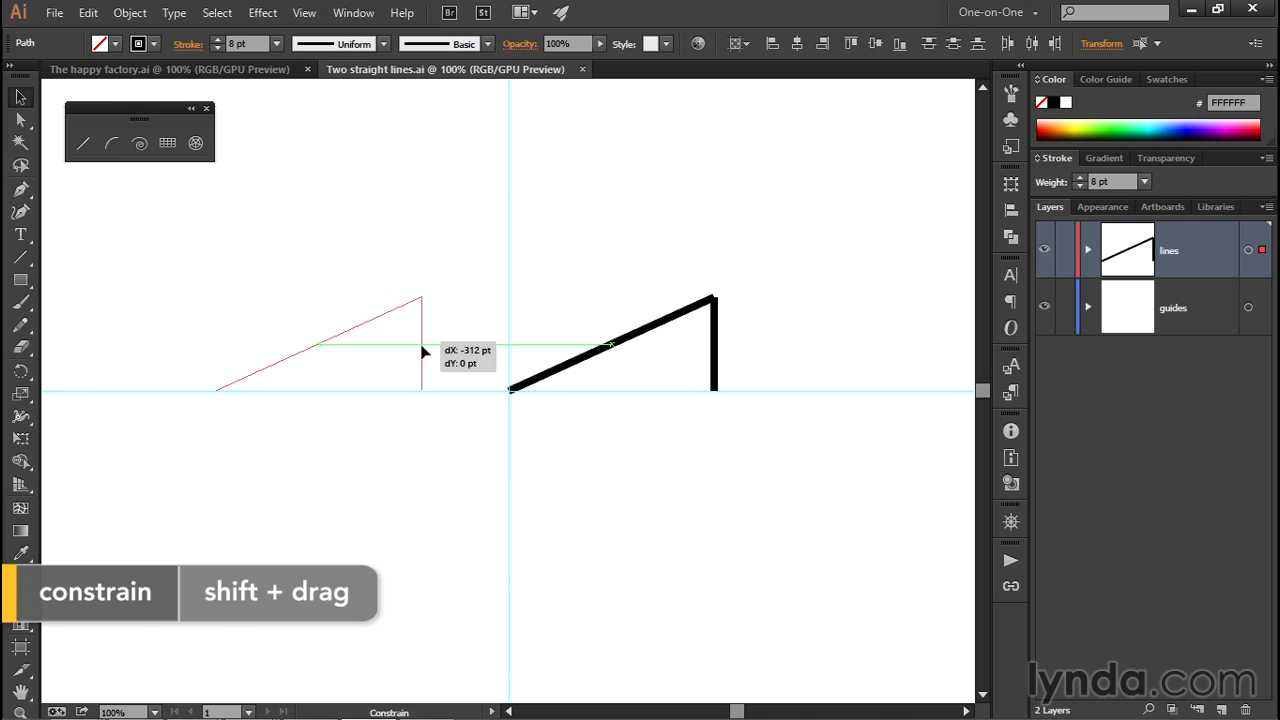
{"action": "left_click_drag", "start_coordinate": [425, 352], "coordinate": [440, 353]}
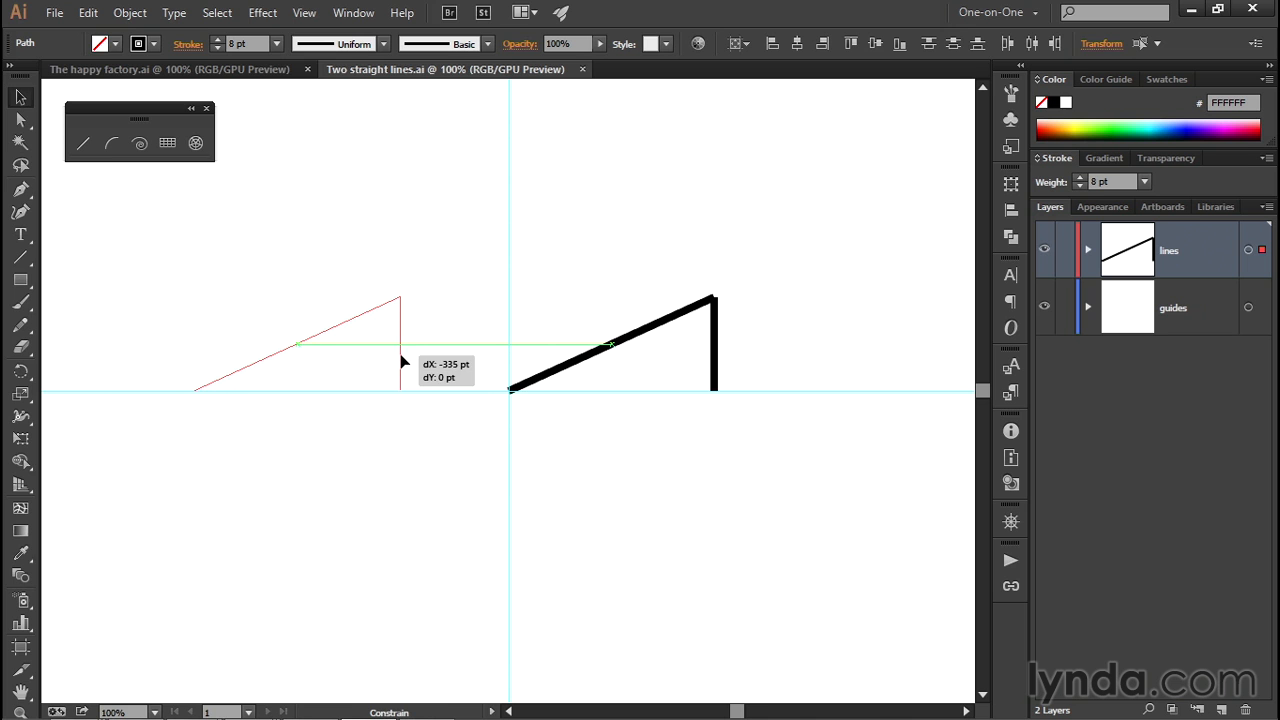
{"action": "left_click_drag", "start_coordinate": [400, 362], "coordinate": [483, 232]}
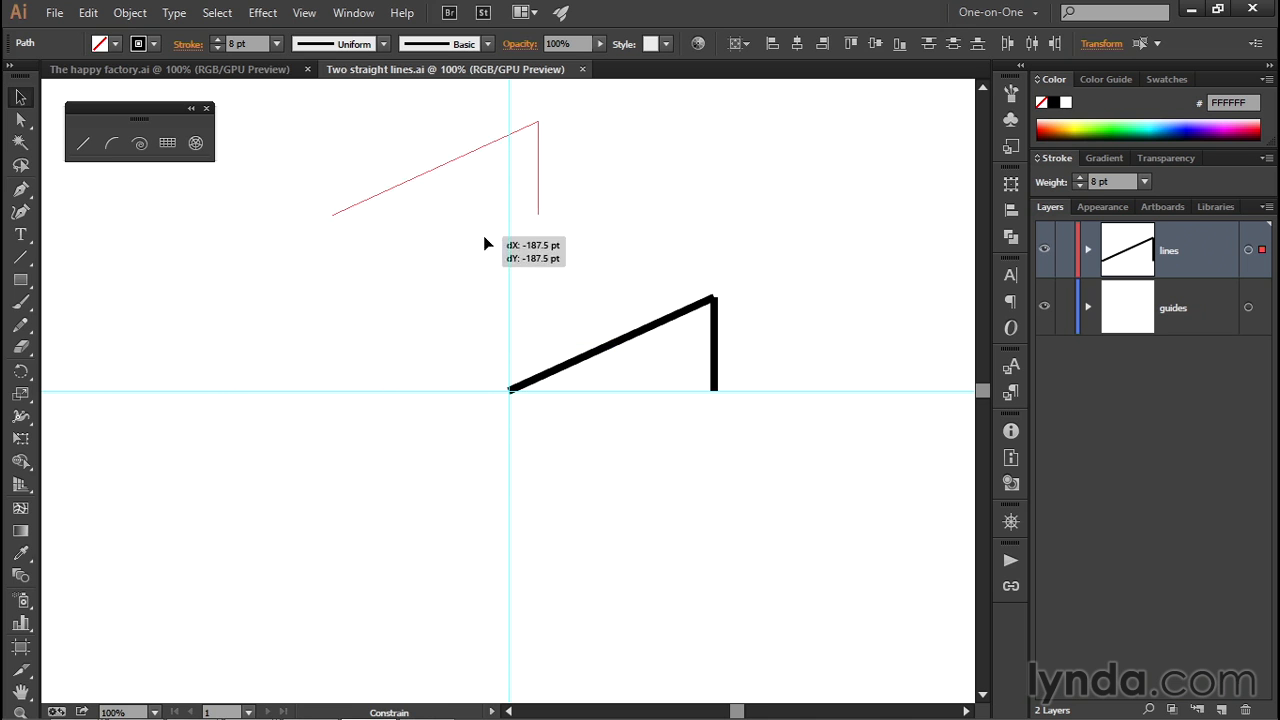
{"action": "left_click_drag", "start_coordinate": [523, 246], "coordinate": [713, 217]}
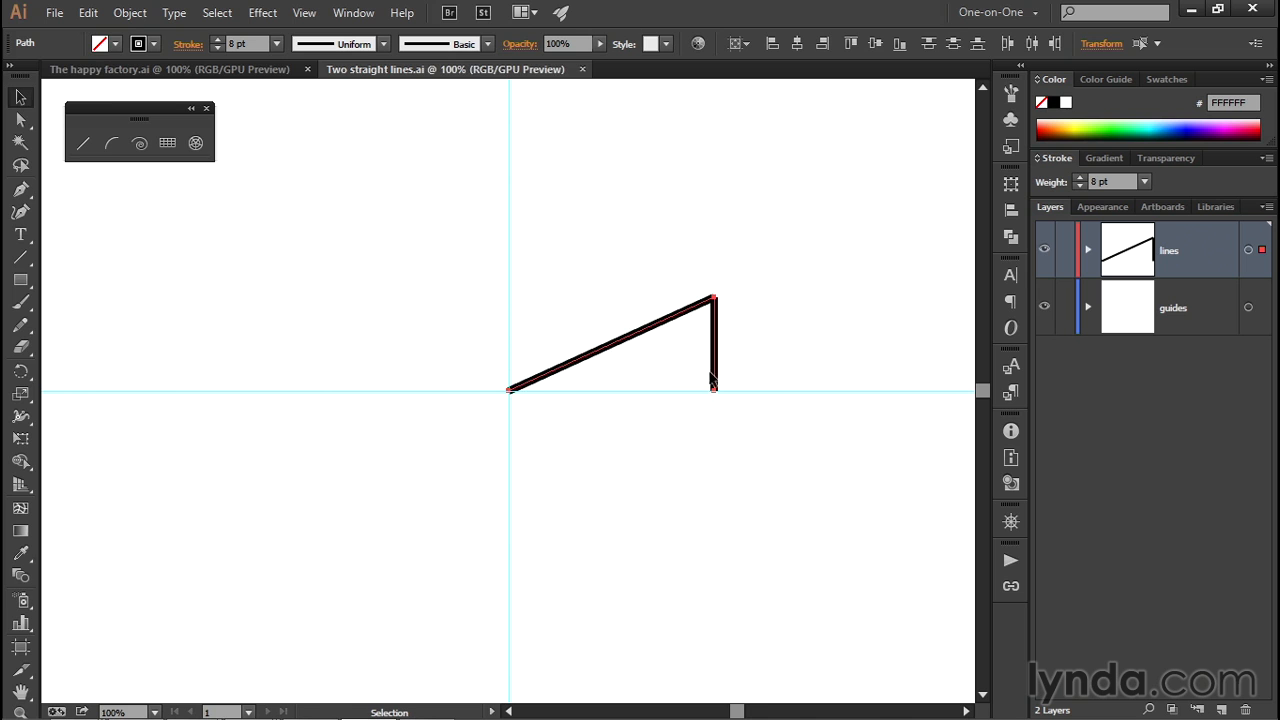
{"action": "mouse_move", "coordinate": [712, 378]}
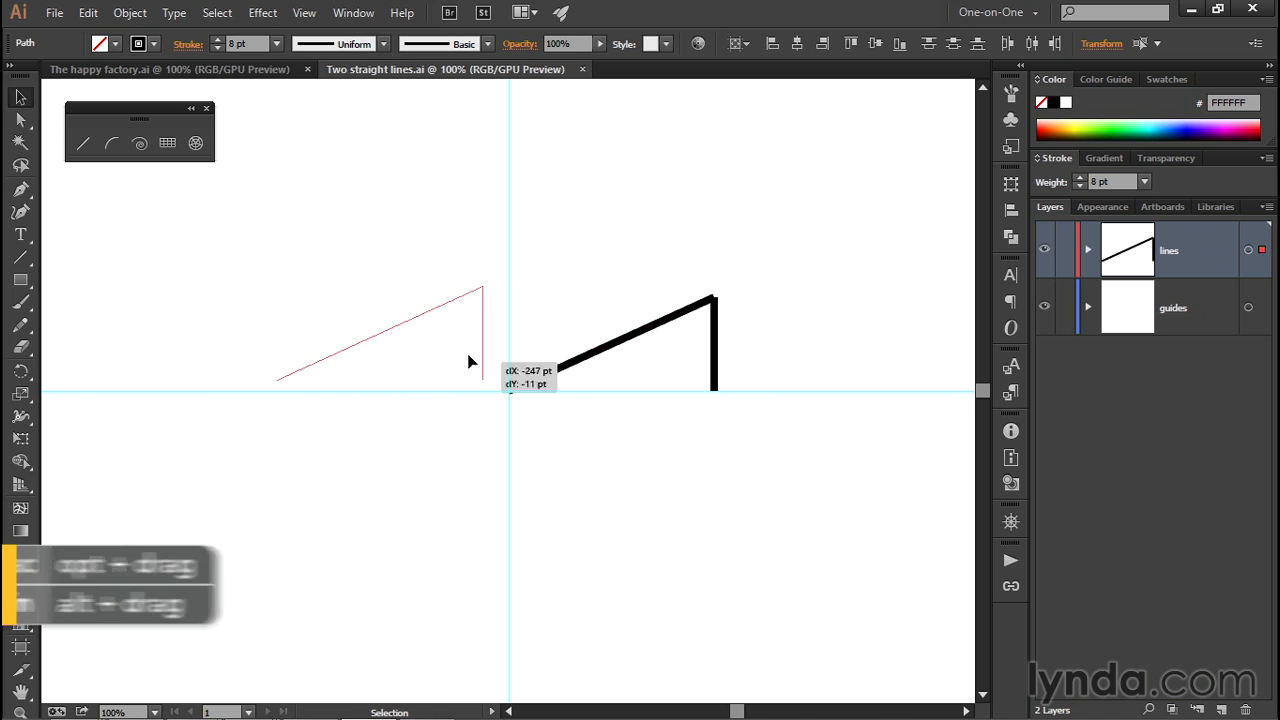
Place a duplicate roof piece left of the original, base on the horizontal guide.
{"action": "left_click_drag", "start_coordinate": [473, 361], "coordinate": [408, 303]}
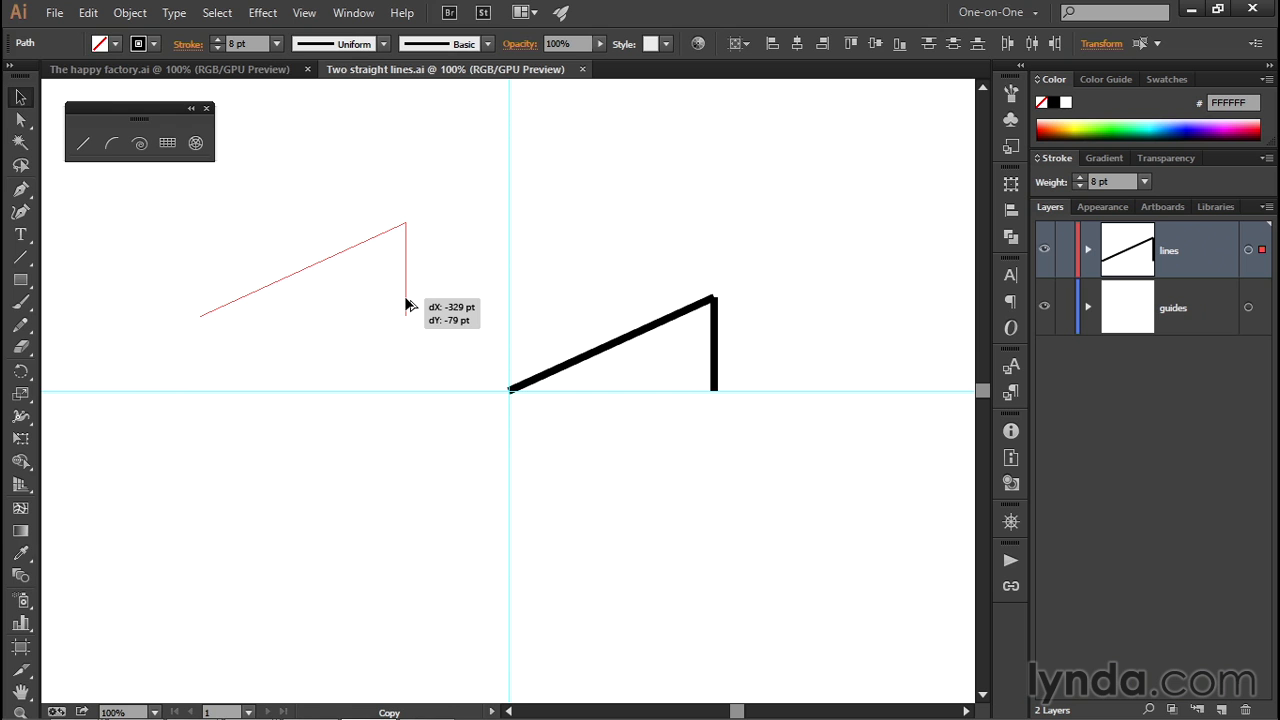
{"action": "left_click_drag", "start_coordinate": [405, 305], "coordinate": [390, 297]}
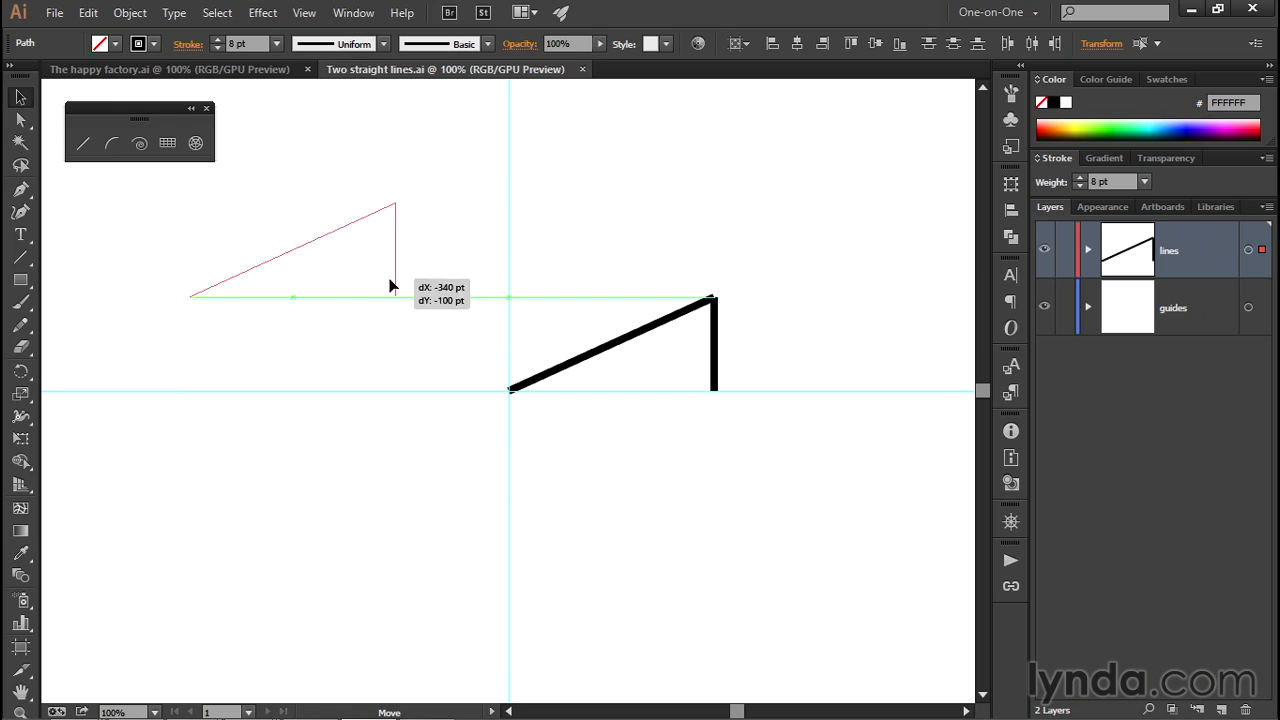
{"action": "left_click_drag", "start_coordinate": [393, 285], "coordinate": [402, 306]}
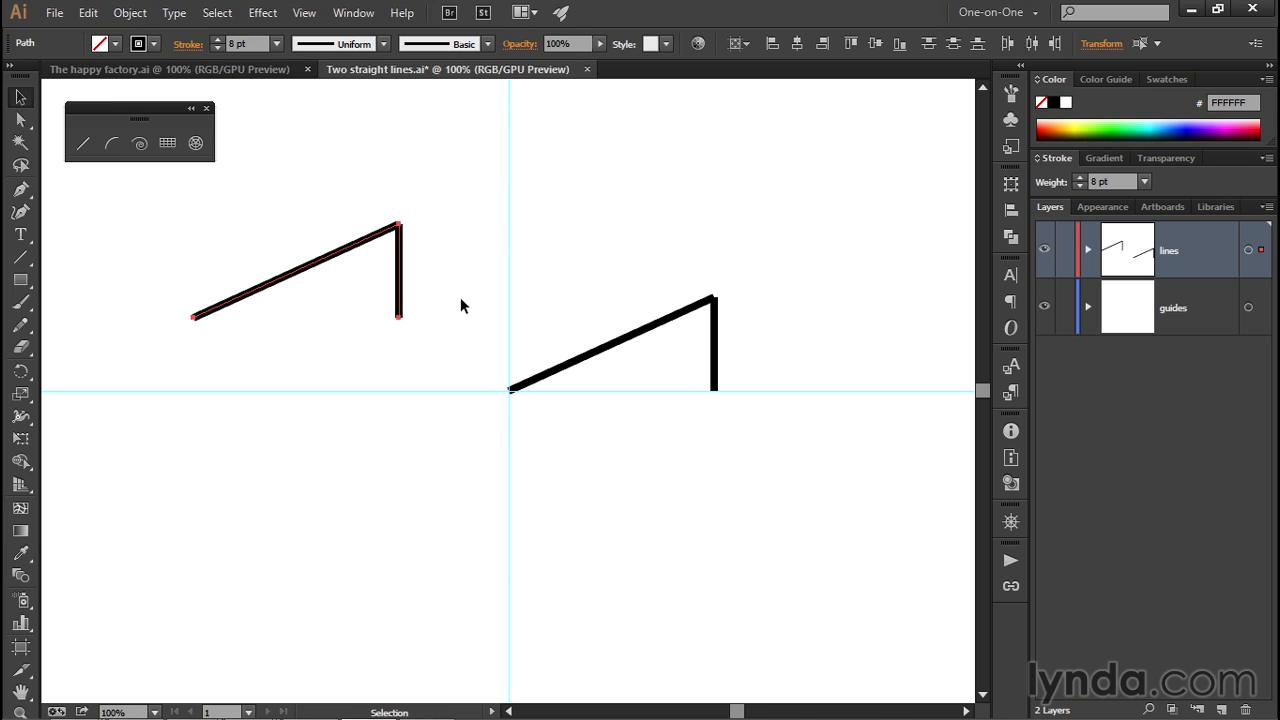
{"action": "mouse_move", "coordinate": [437, 277]}
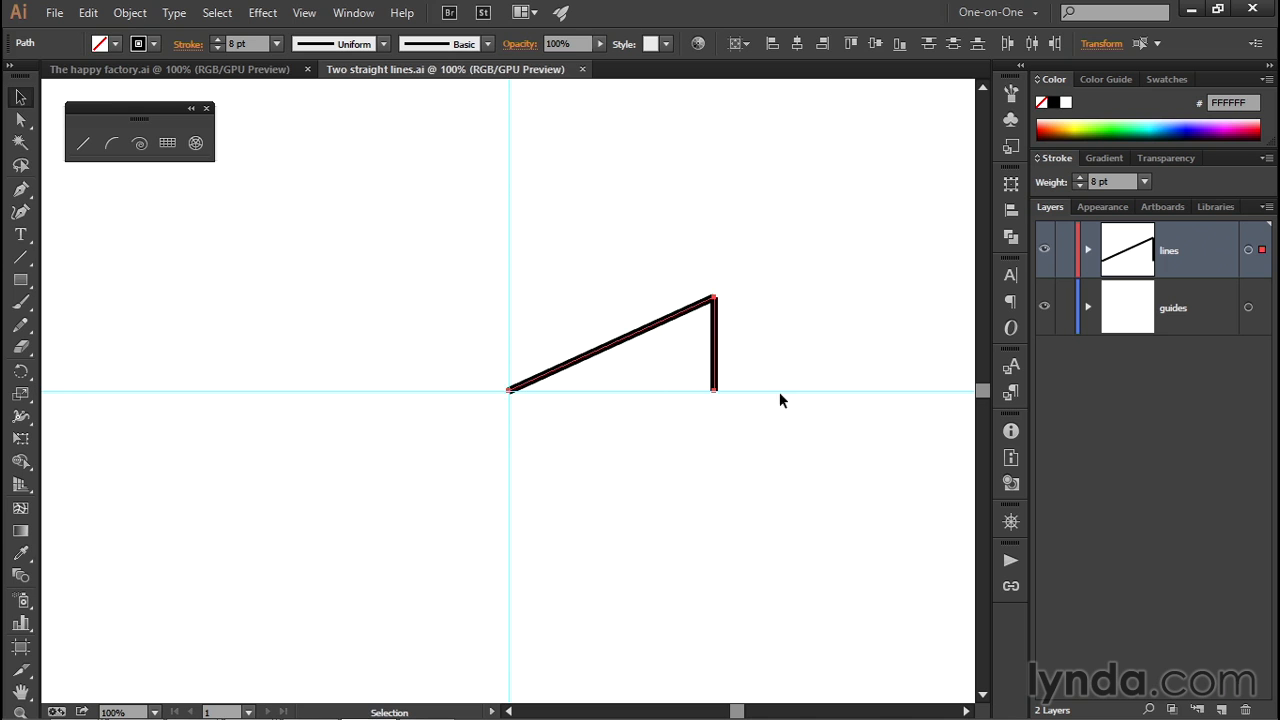
{"action": "mouse_move", "coordinate": [713, 393]}
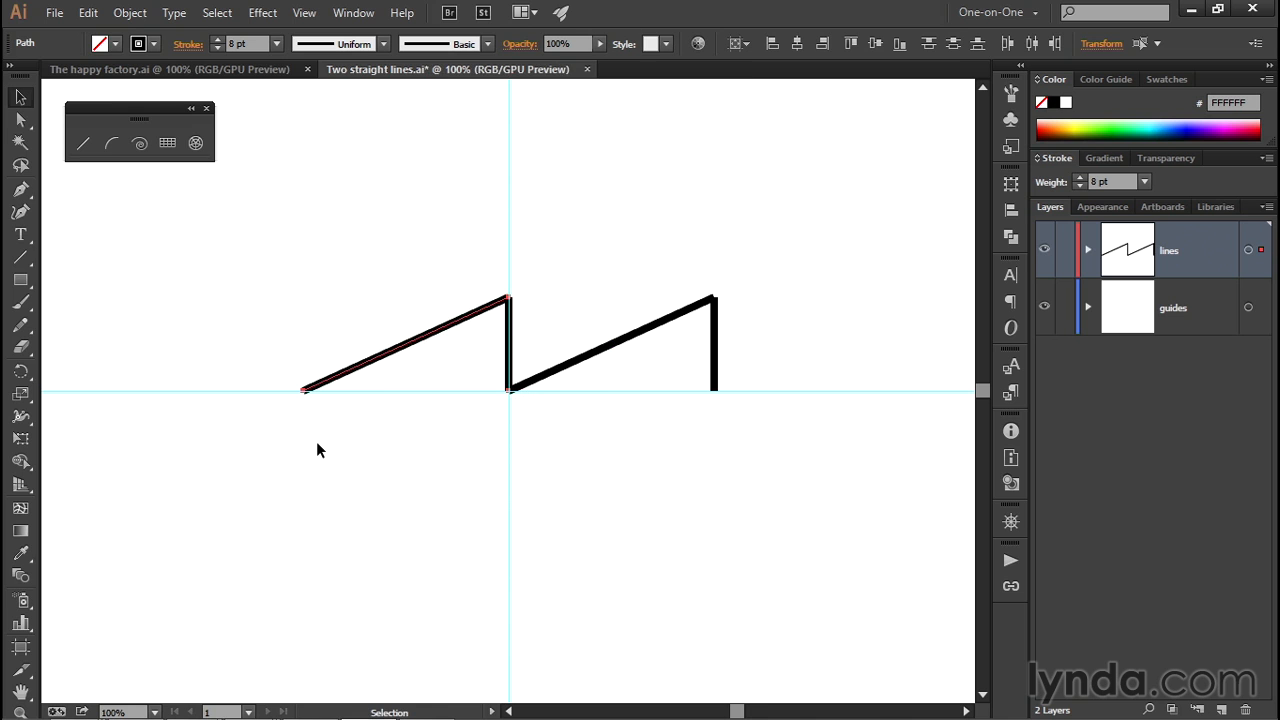
{"action": "mouse_move", "coordinate": [449, 404]}
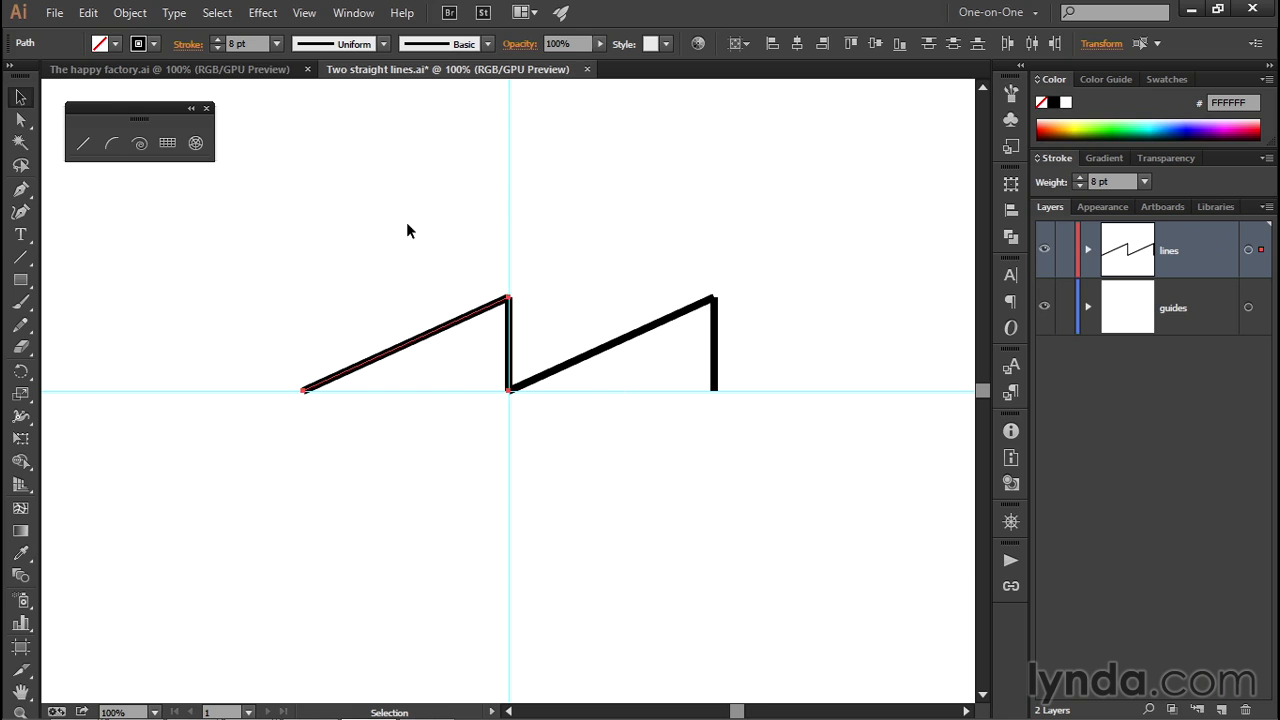
{"action": "mouse_move", "coordinate": [449, 231]}
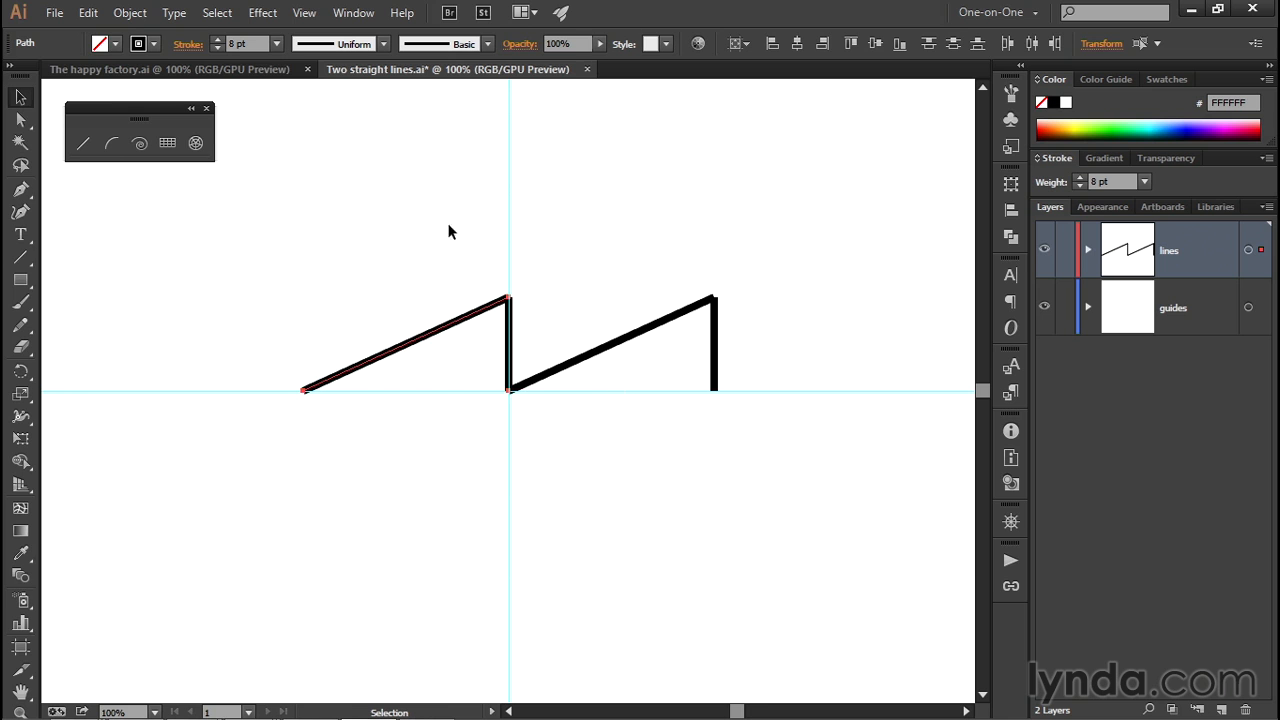
{"action": "mouse_move", "coordinate": [333, 151]}
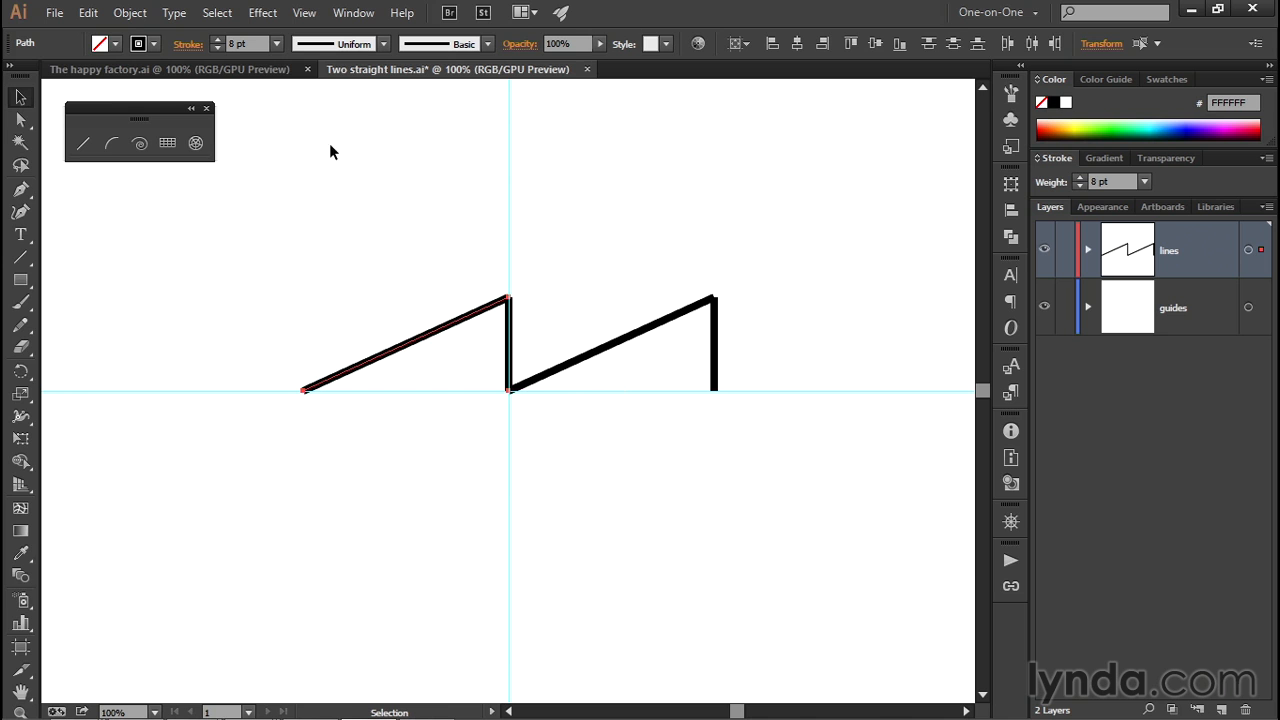
{"action": "mouse_move", "coordinate": [437, 195]}
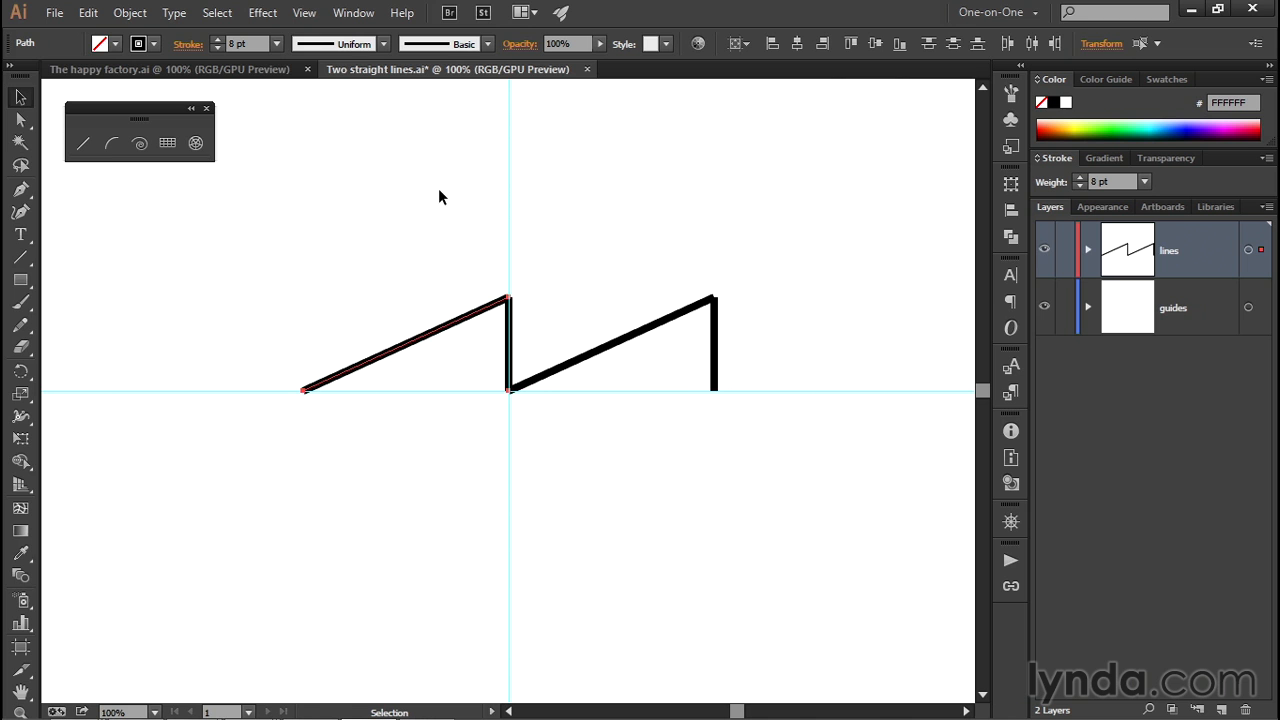
{"action": "mouse_move", "coordinate": [365, 124]}
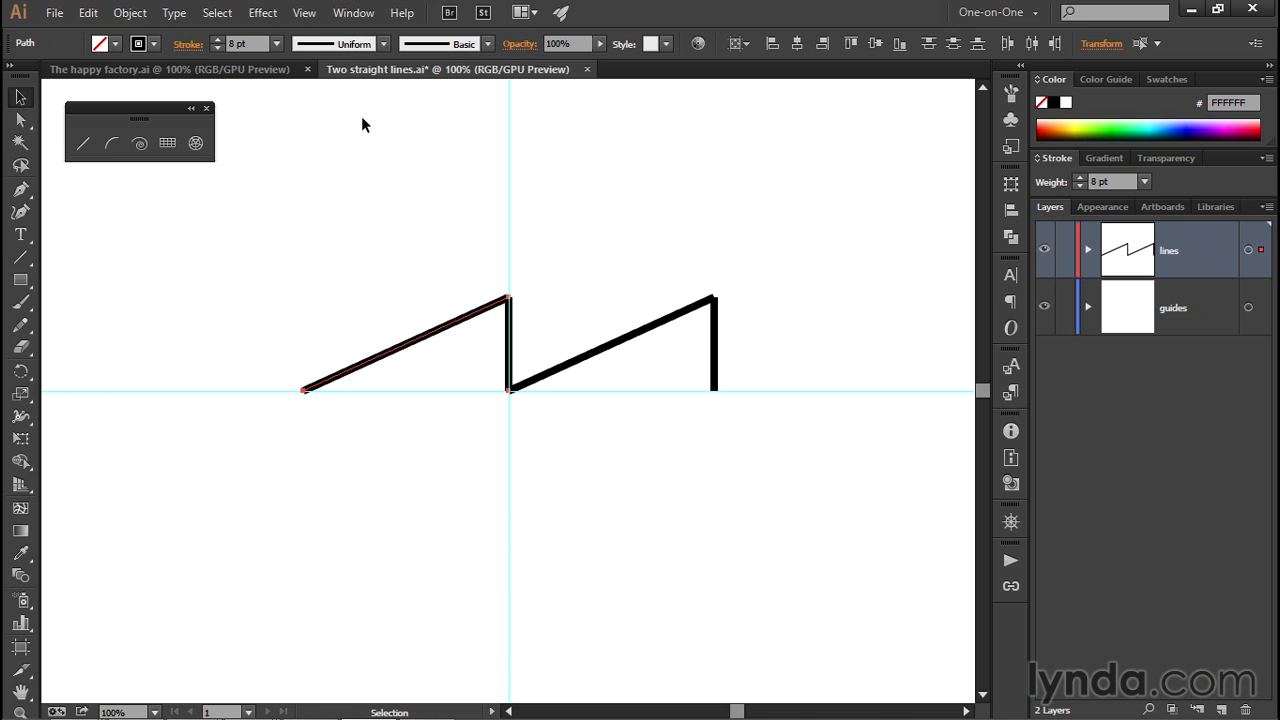
{"action": "left_click", "coordinate": [129, 12]}
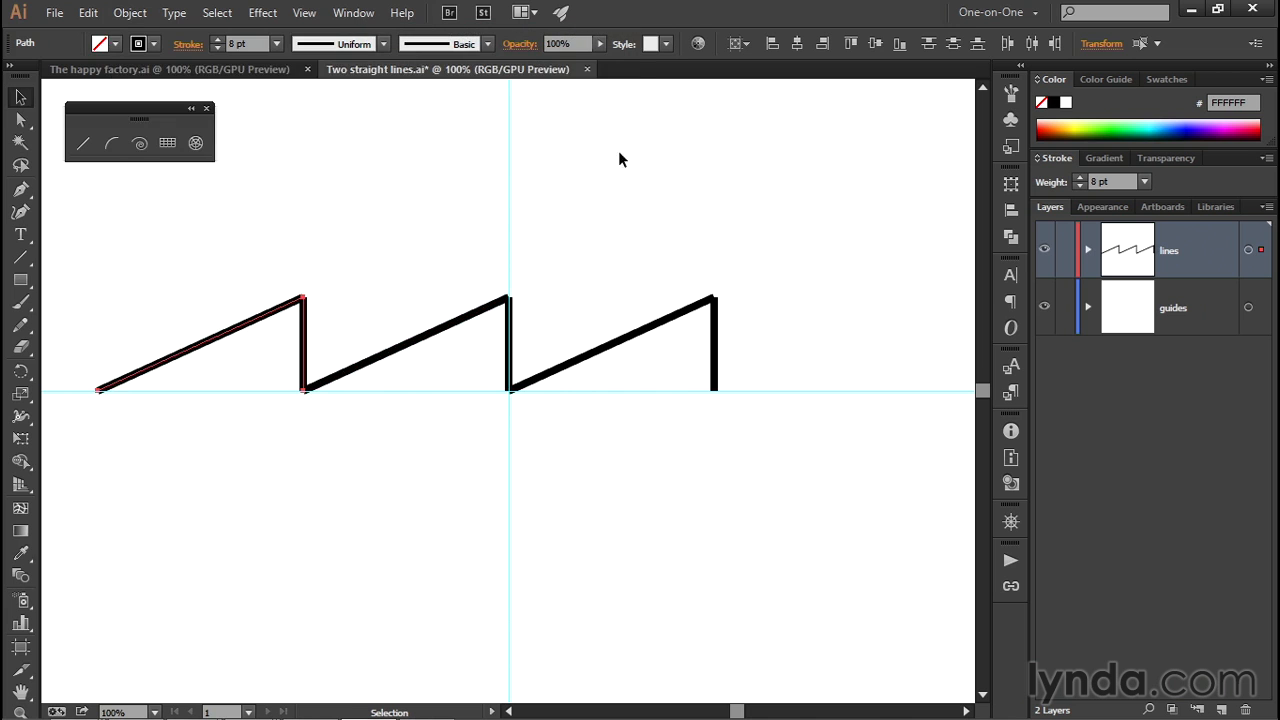
{"action": "mouse_move", "coordinate": [341, 271]}
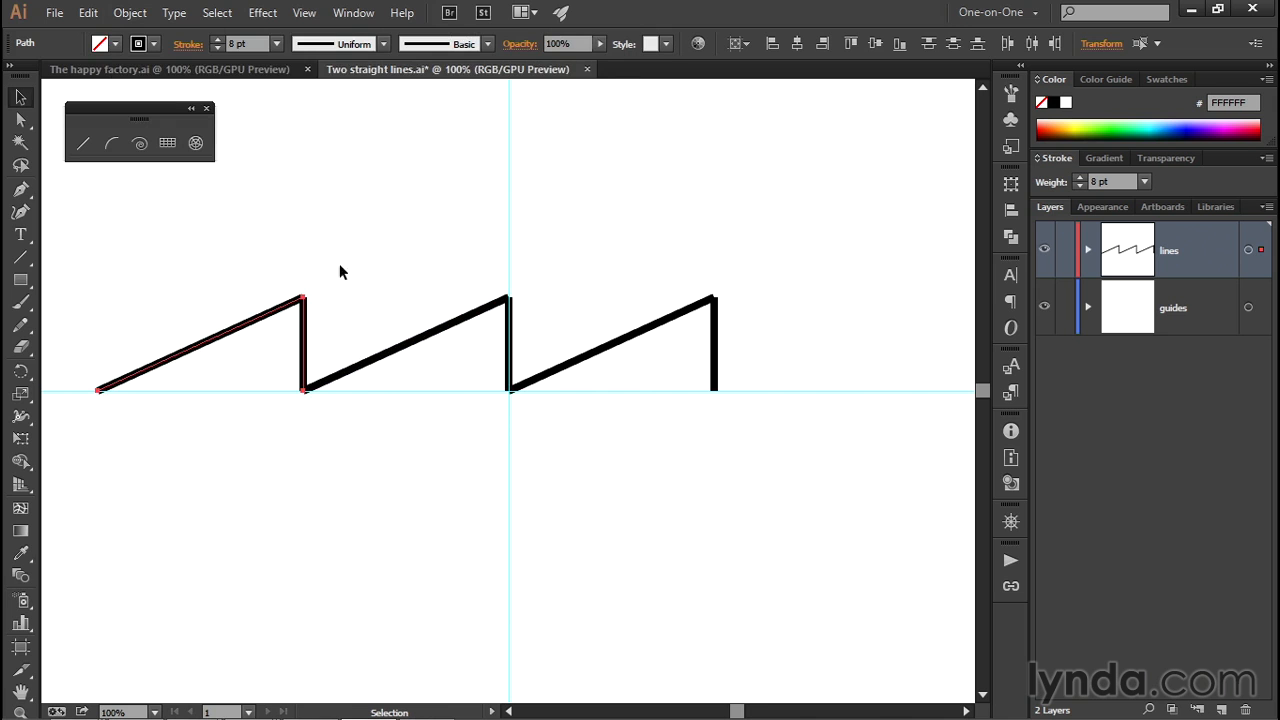
{"action": "mouse_move", "coordinate": [336, 300]}
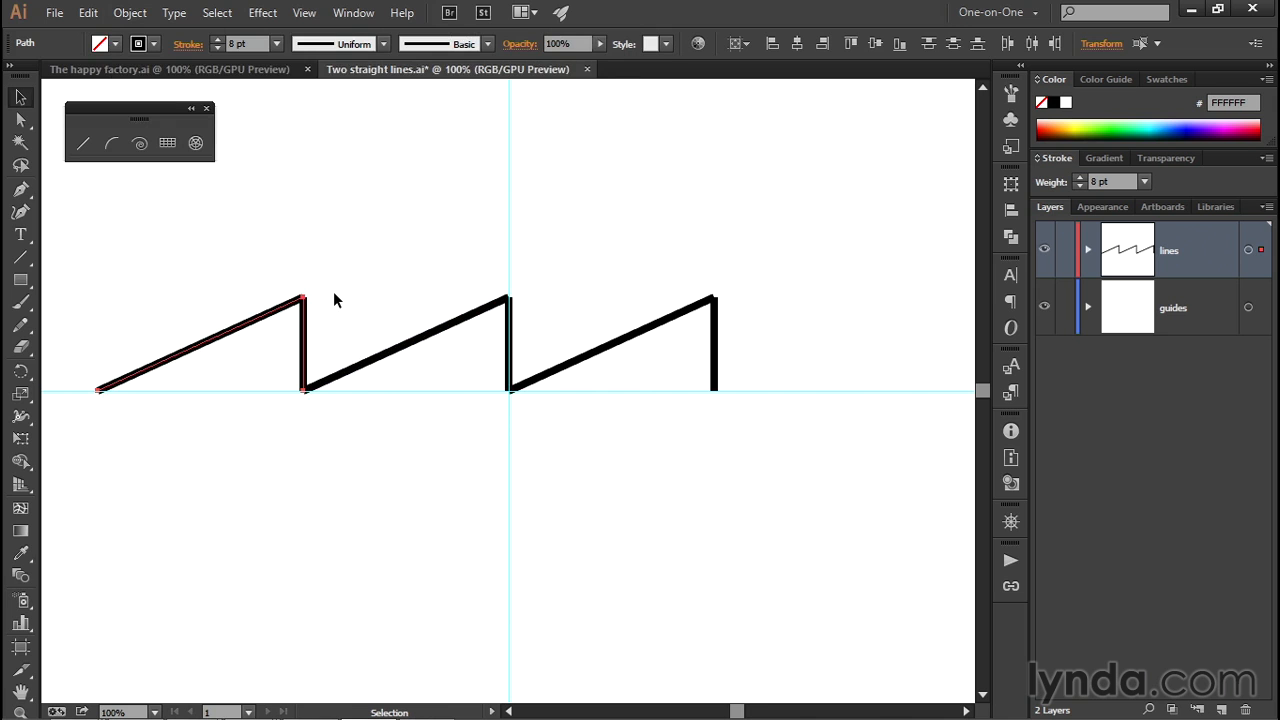
{"action": "mouse_move", "coordinate": [143, 294]}
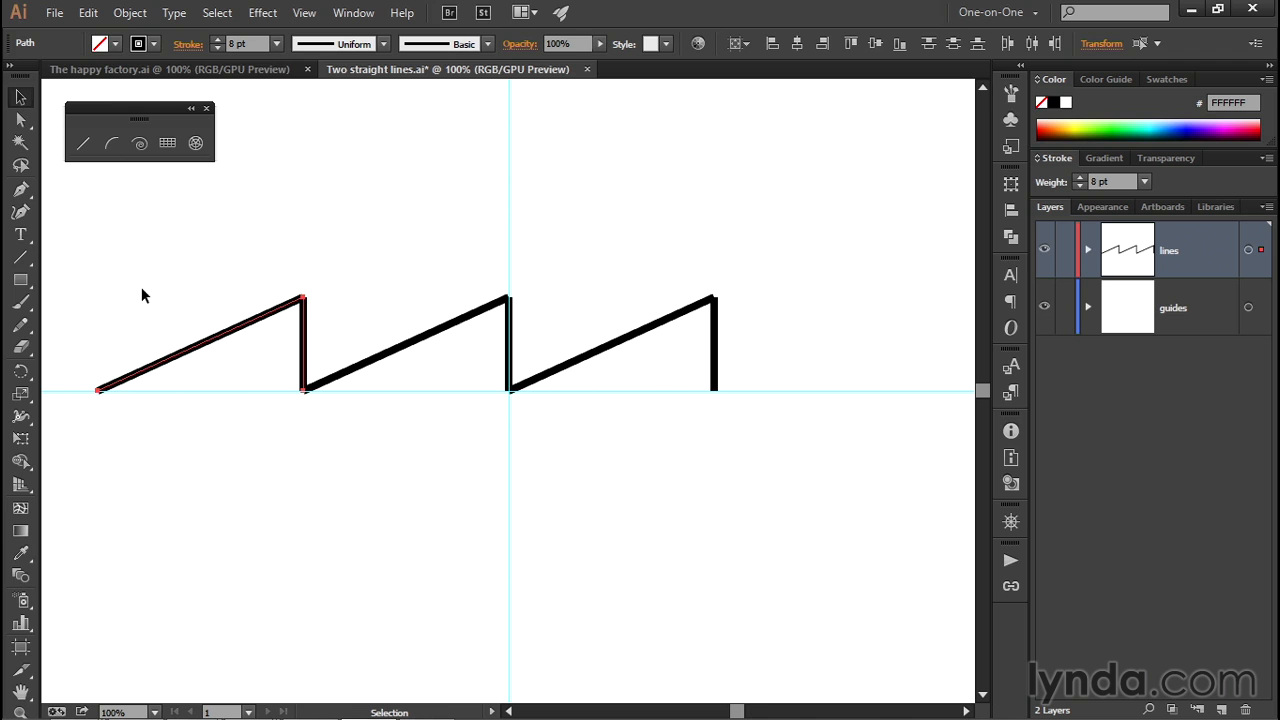
{"action": "mouse_move", "coordinate": [202, 282]}
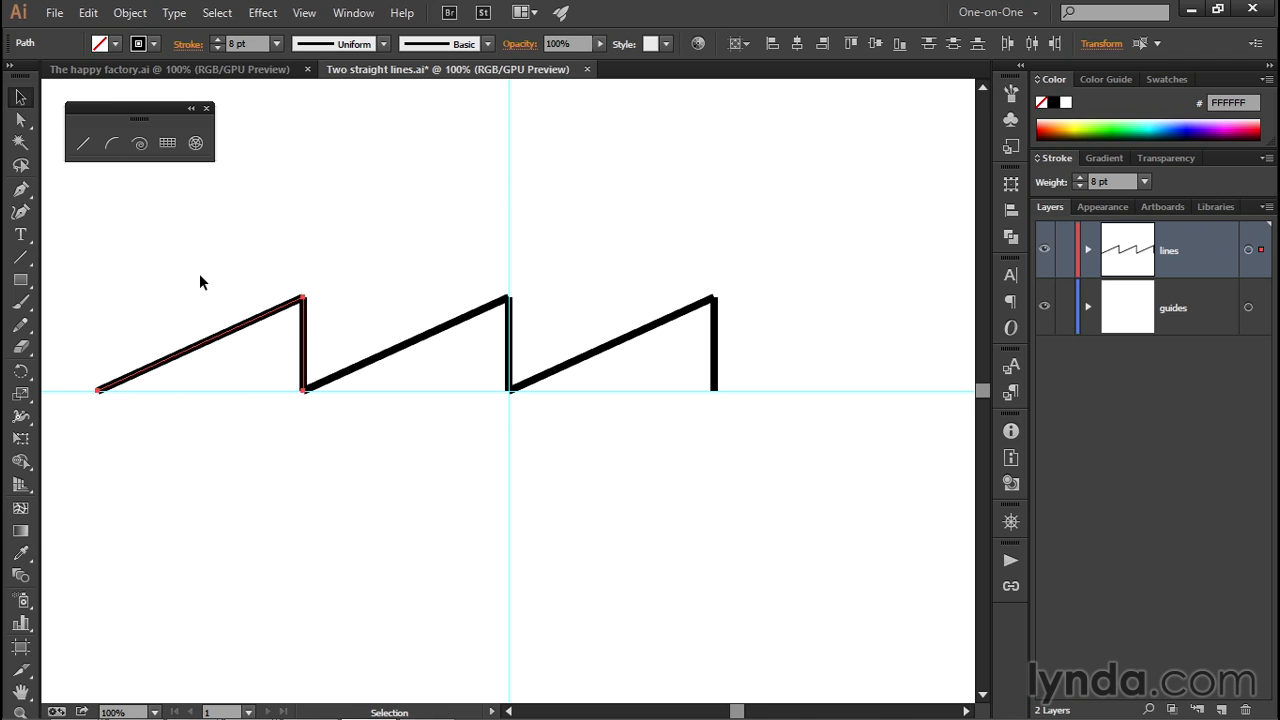
{"action": "left_click", "coordinate": [84, 143]}
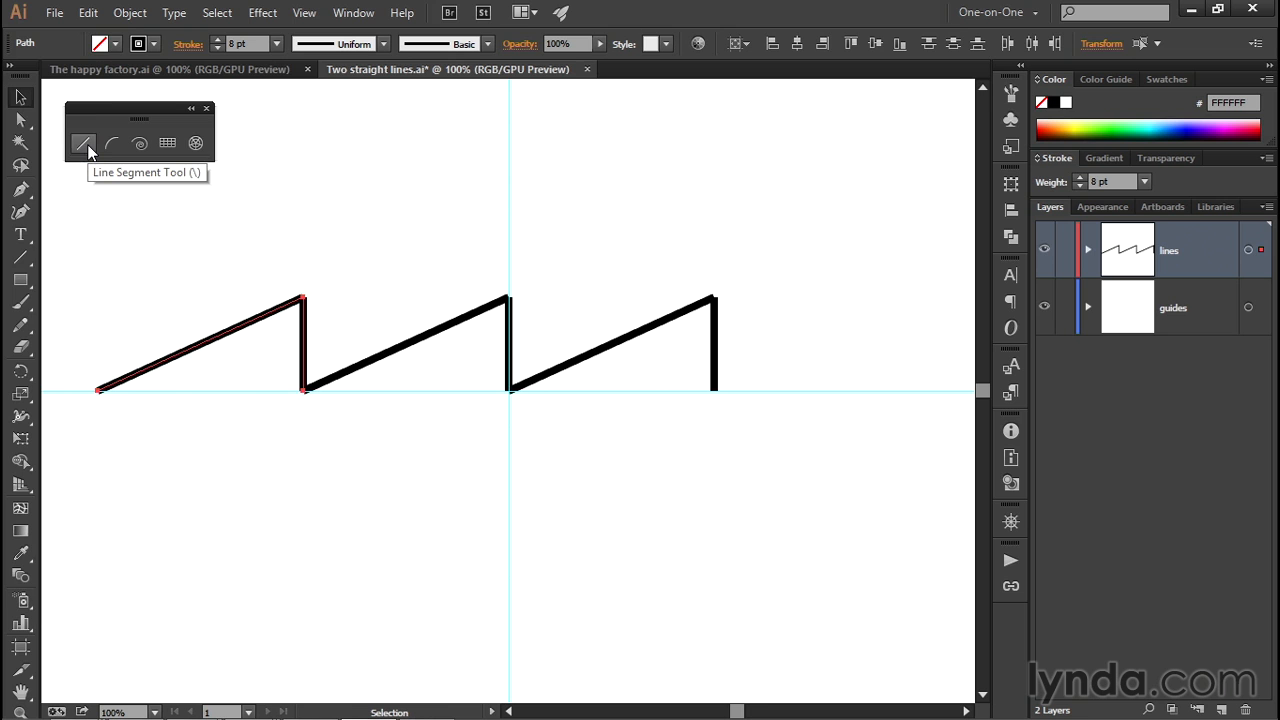
With the Line Segment Tool, draw a vertical wall down from the roofline's left end.
{"action": "key", "text": "\\"}
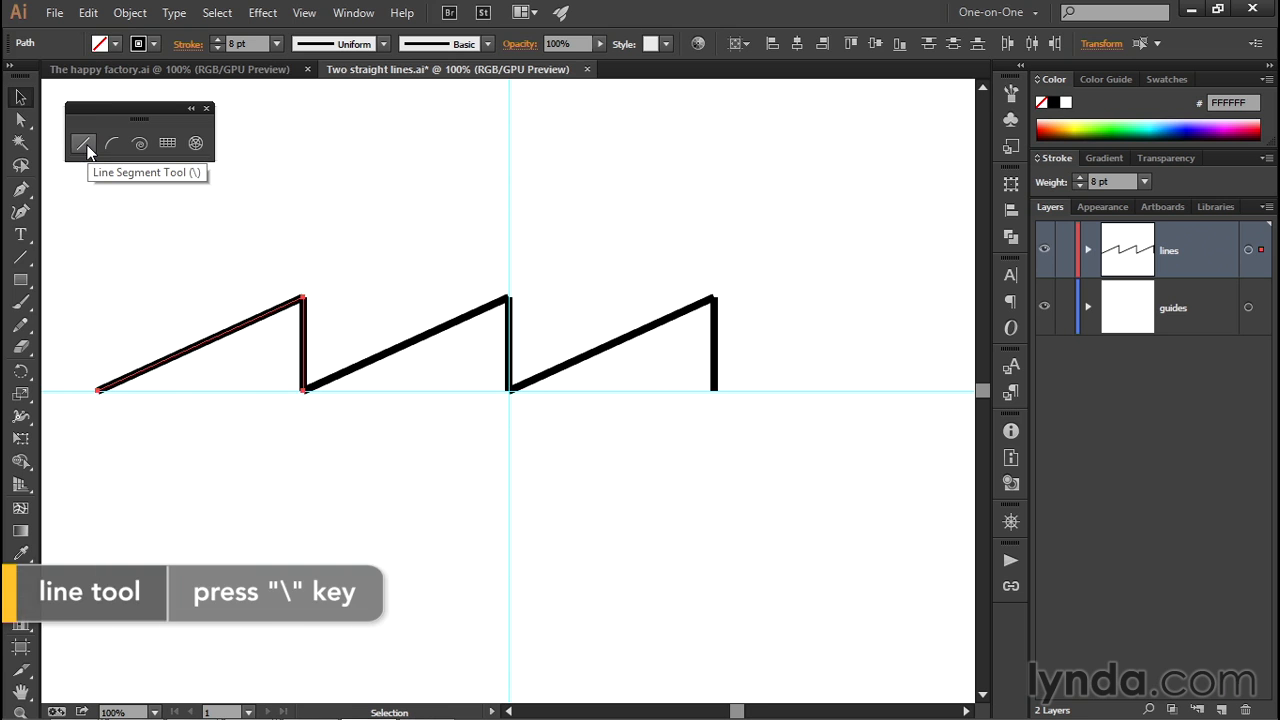
{"action": "mouse_move", "coordinate": [88, 160]}
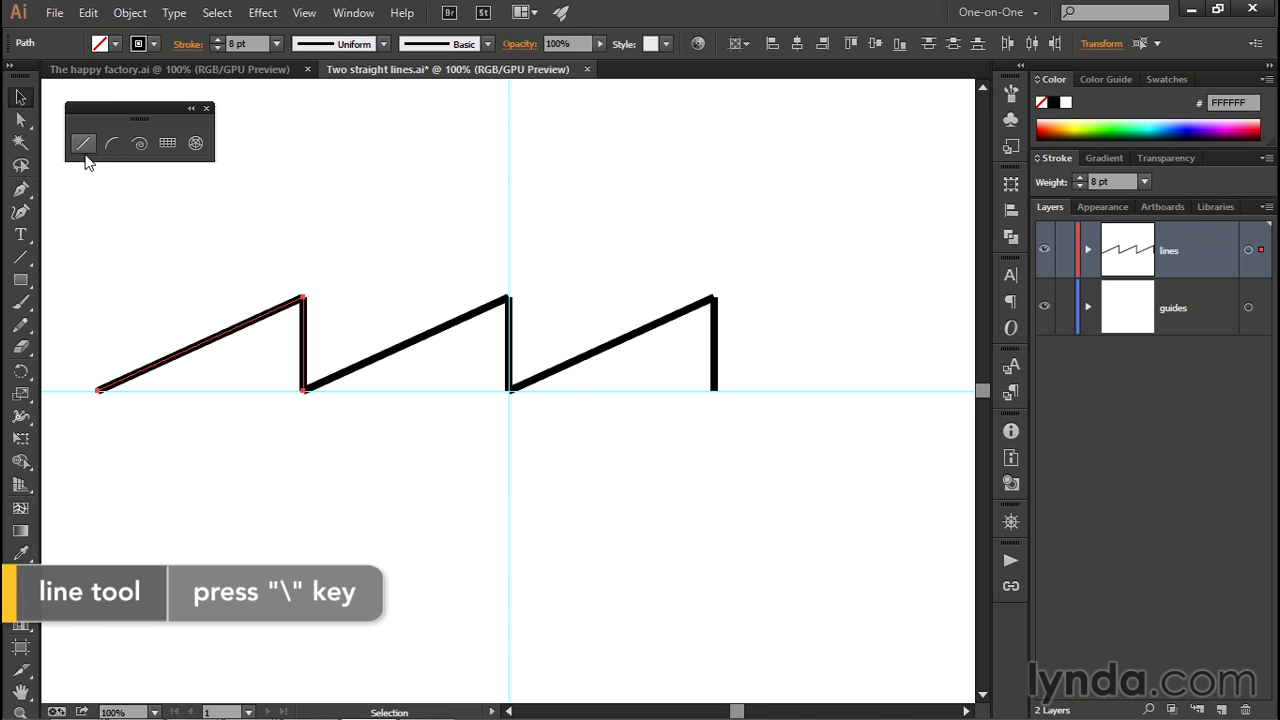
{"action": "mouse_move", "coordinate": [83, 143]}
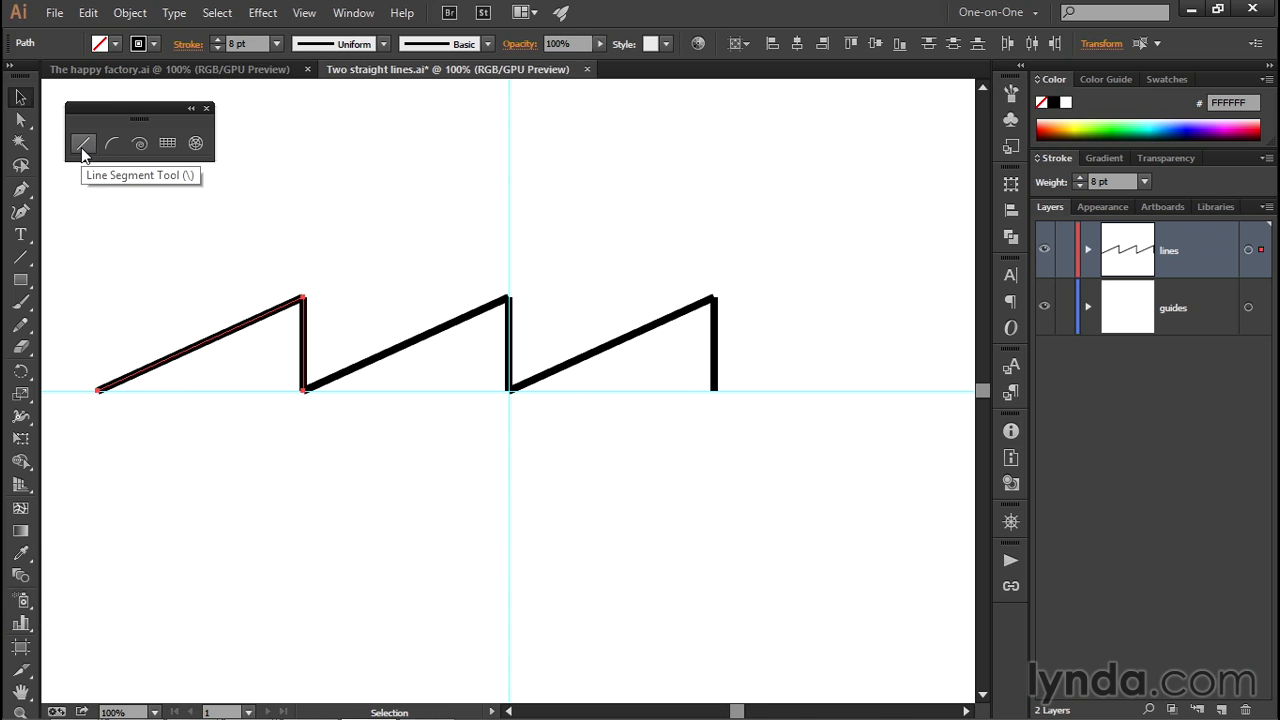
{"action": "left_click", "coordinate": [83, 143]}
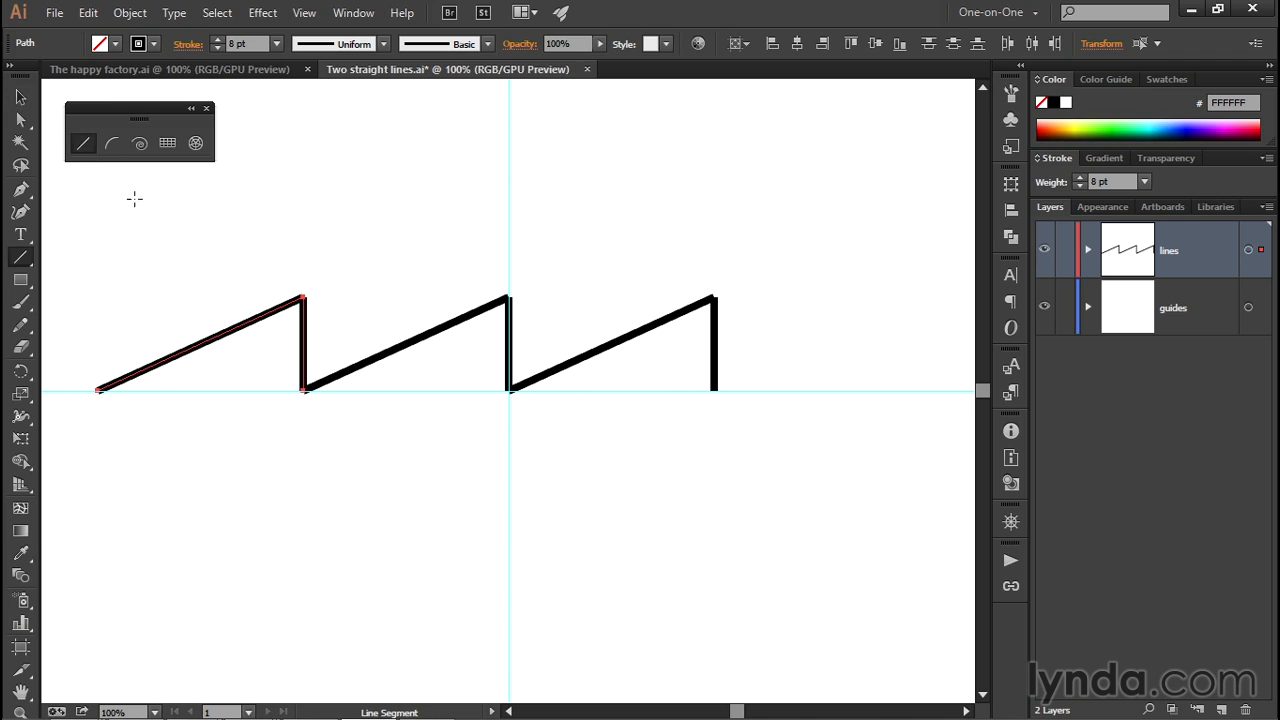
{"action": "mouse_move", "coordinate": [83, 143]}
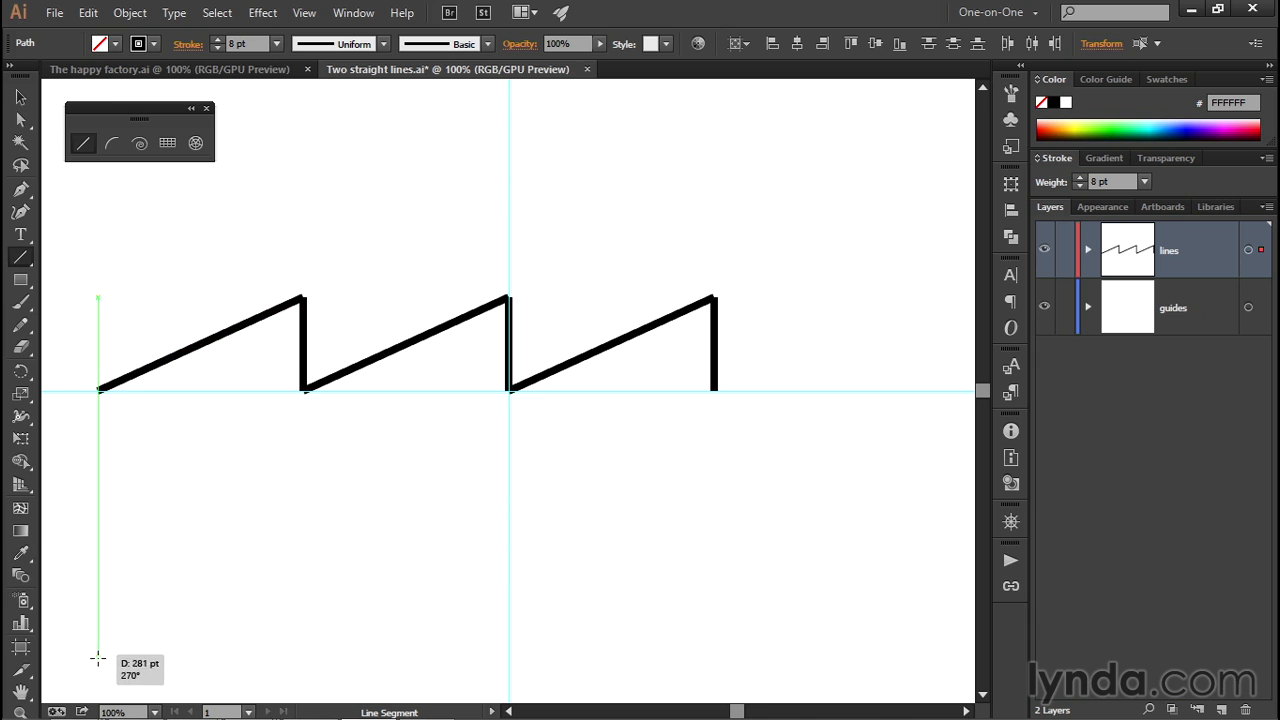
{"action": "mouse_move", "coordinate": [98, 627]}
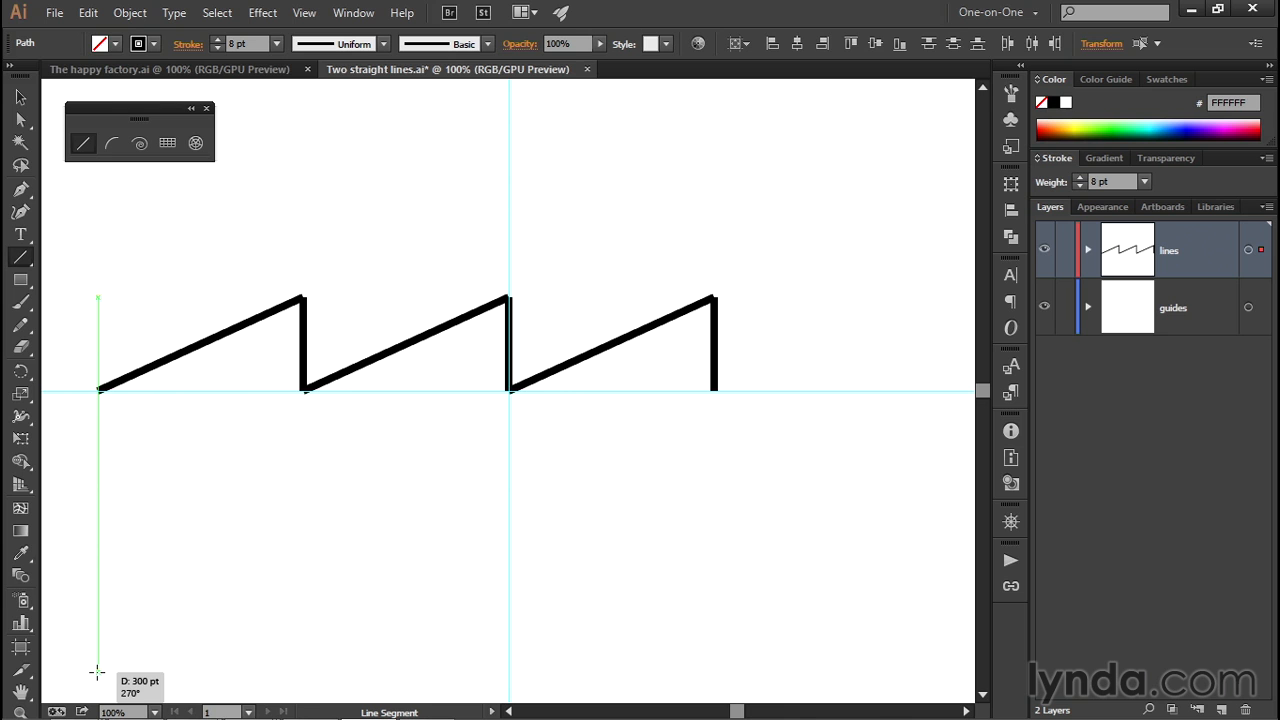
{"action": "left_click_drag", "start_coordinate": [98, 390], "coordinate": [98, 670]}
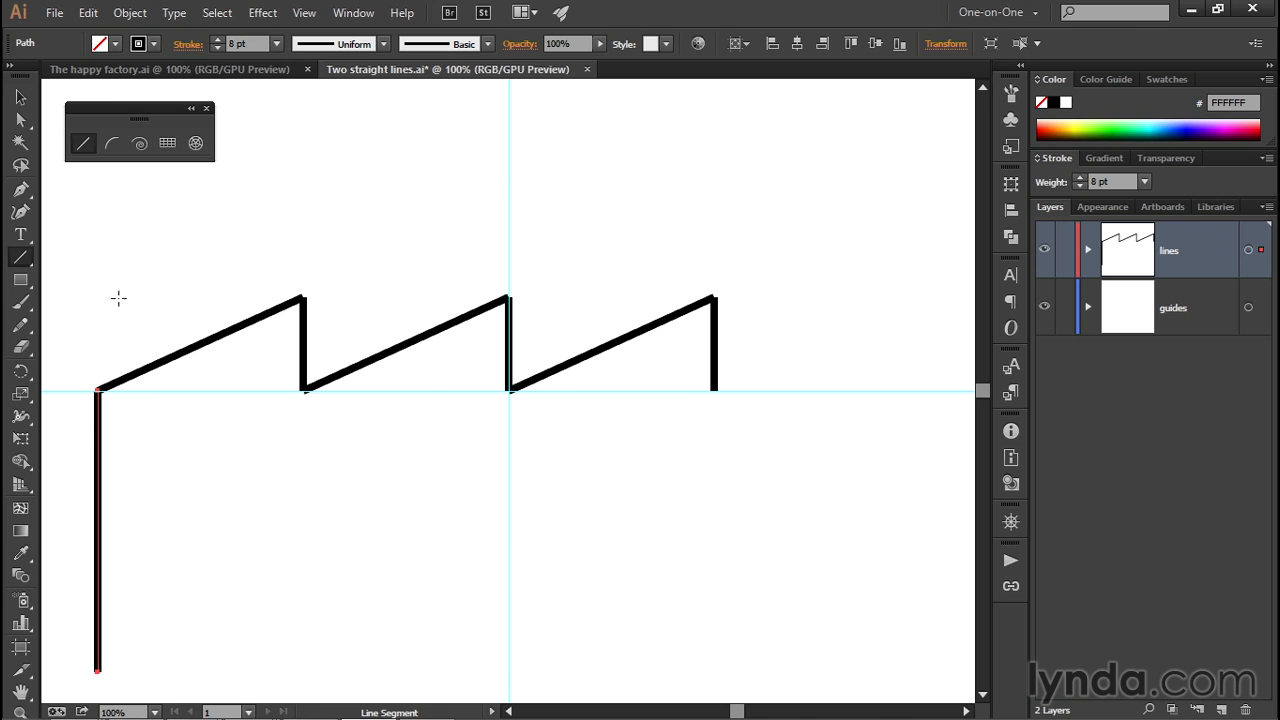
{"action": "mouse_move", "coordinate": [123, 291]}
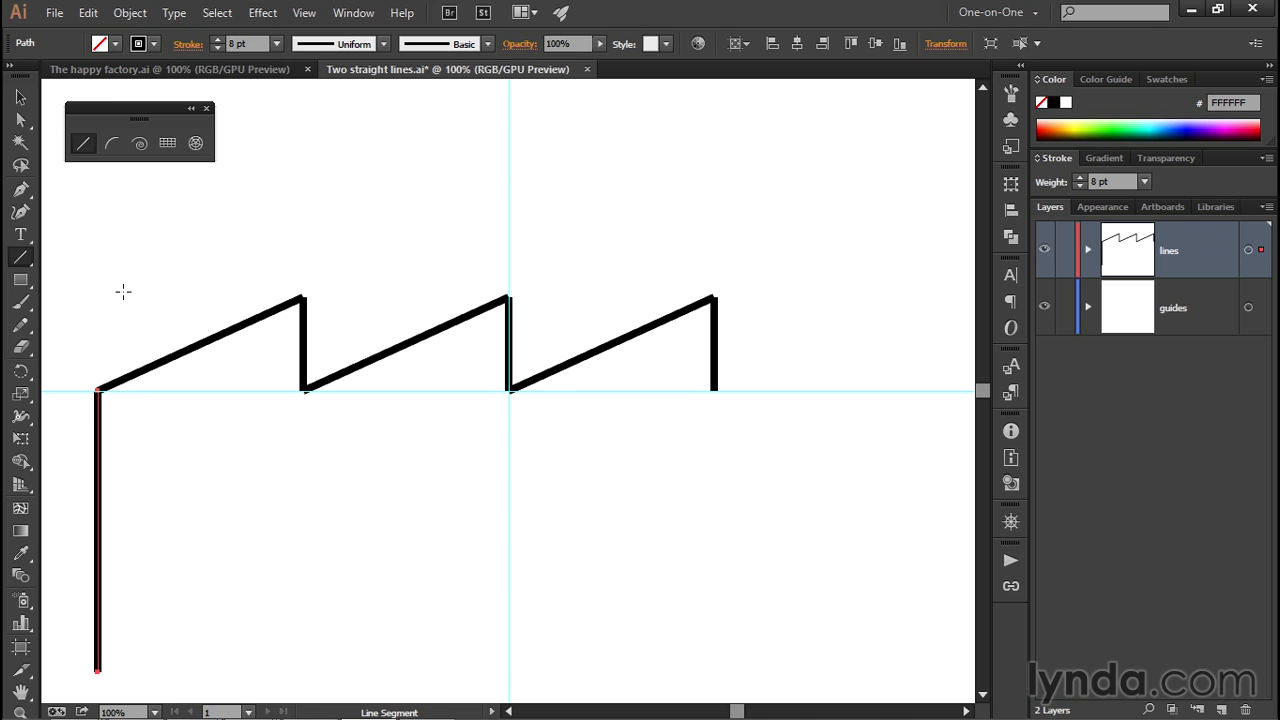
{"action": "mouse_move", "coordinate": [738, 362]}
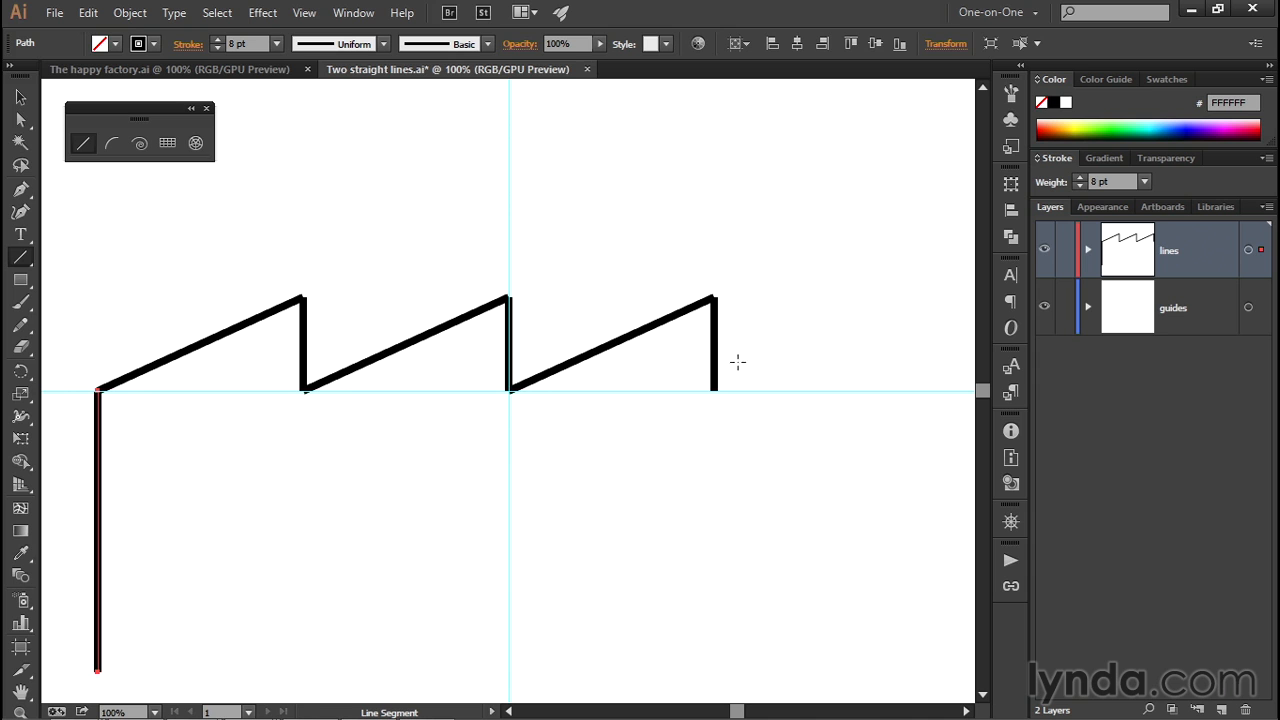
{"action": "mouse_move", "coordinate": [748, 348]}
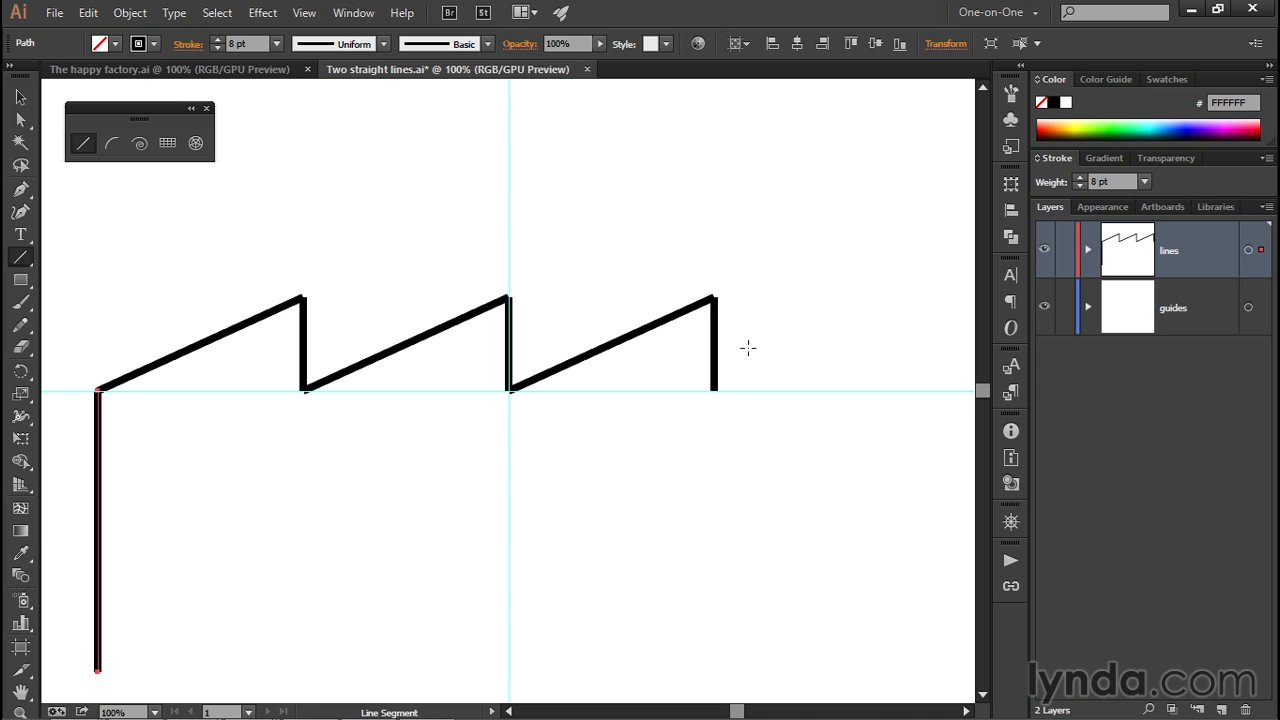
{"action": "mouse_move", "coordinate": [257, 574]}
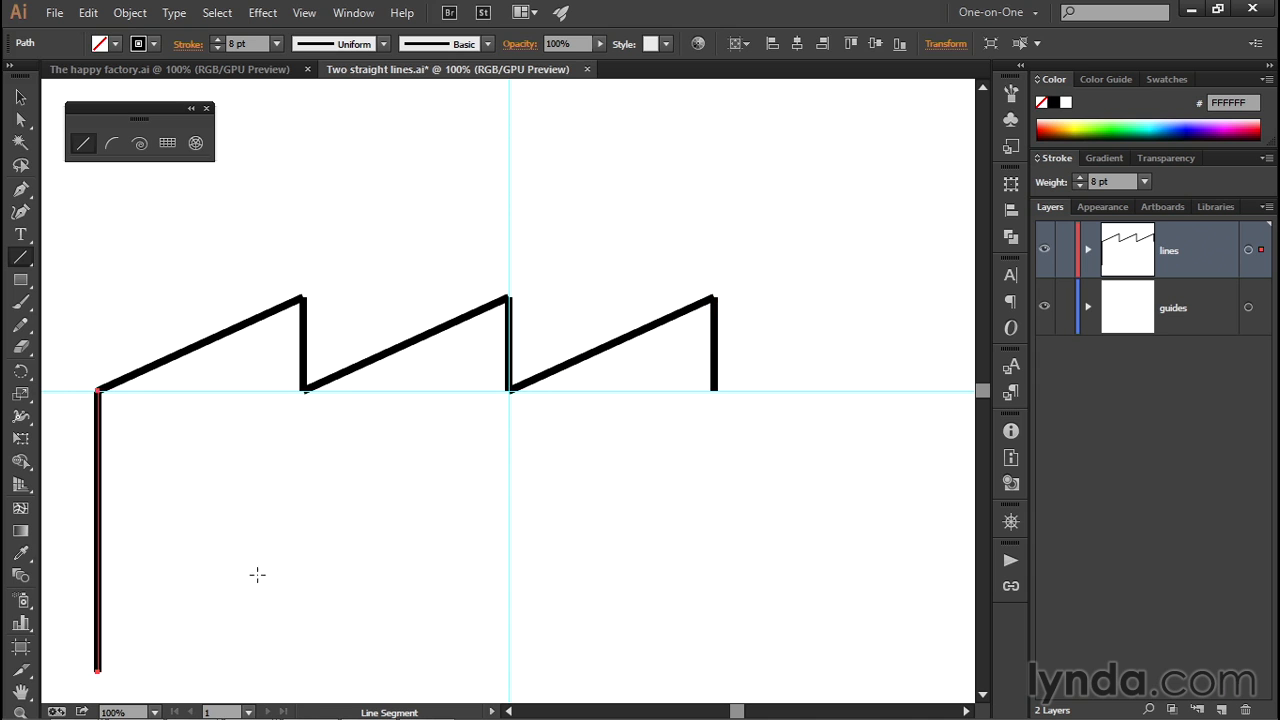
{"action": "mouse_move", "coordinate": [184, 478]}
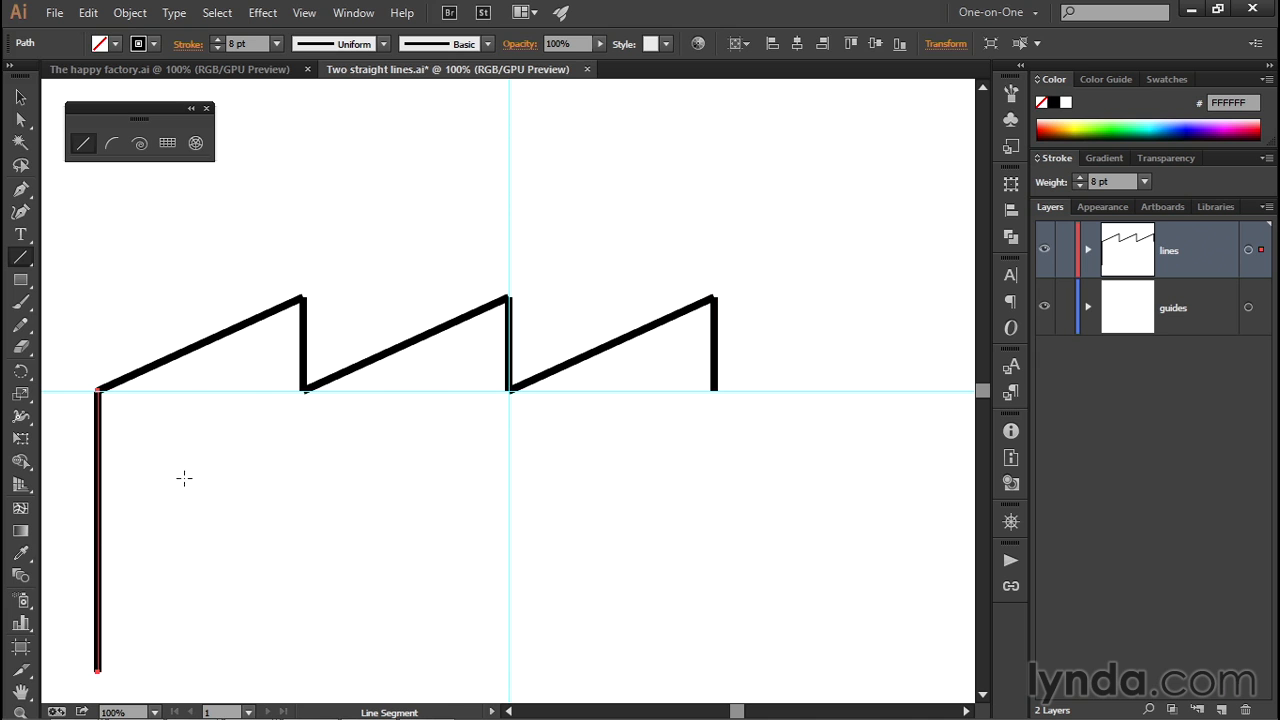
{"action": "mouse_move", "coordinate": [285, 242]}
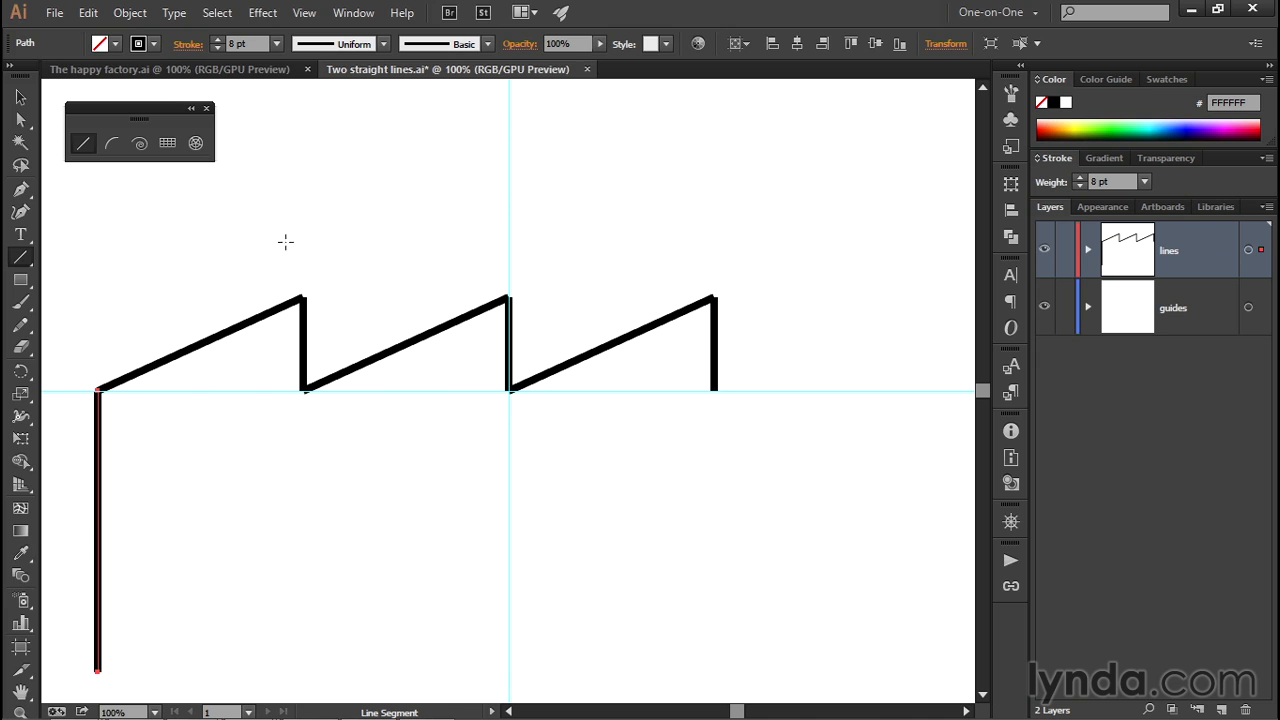
{"action": "mouse_move", "coordinate": [20, 98]}
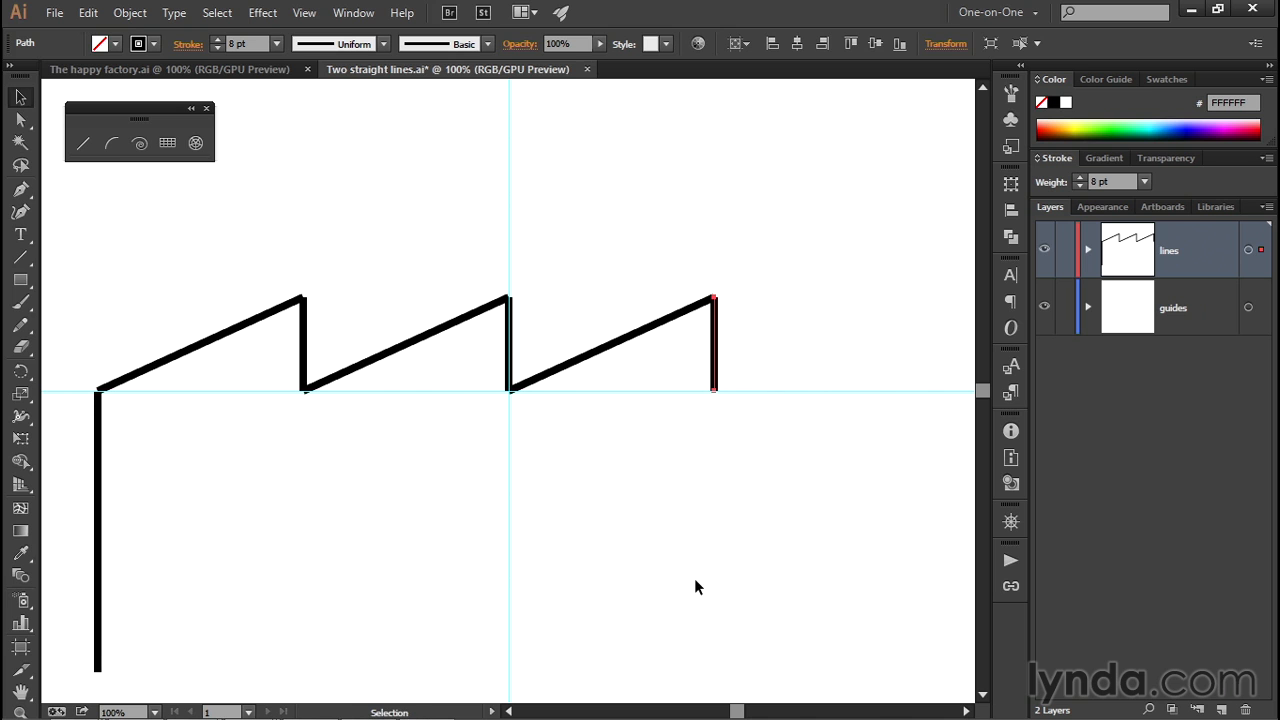
{"action": "mouse_move", "coordinate": [628, 501]}
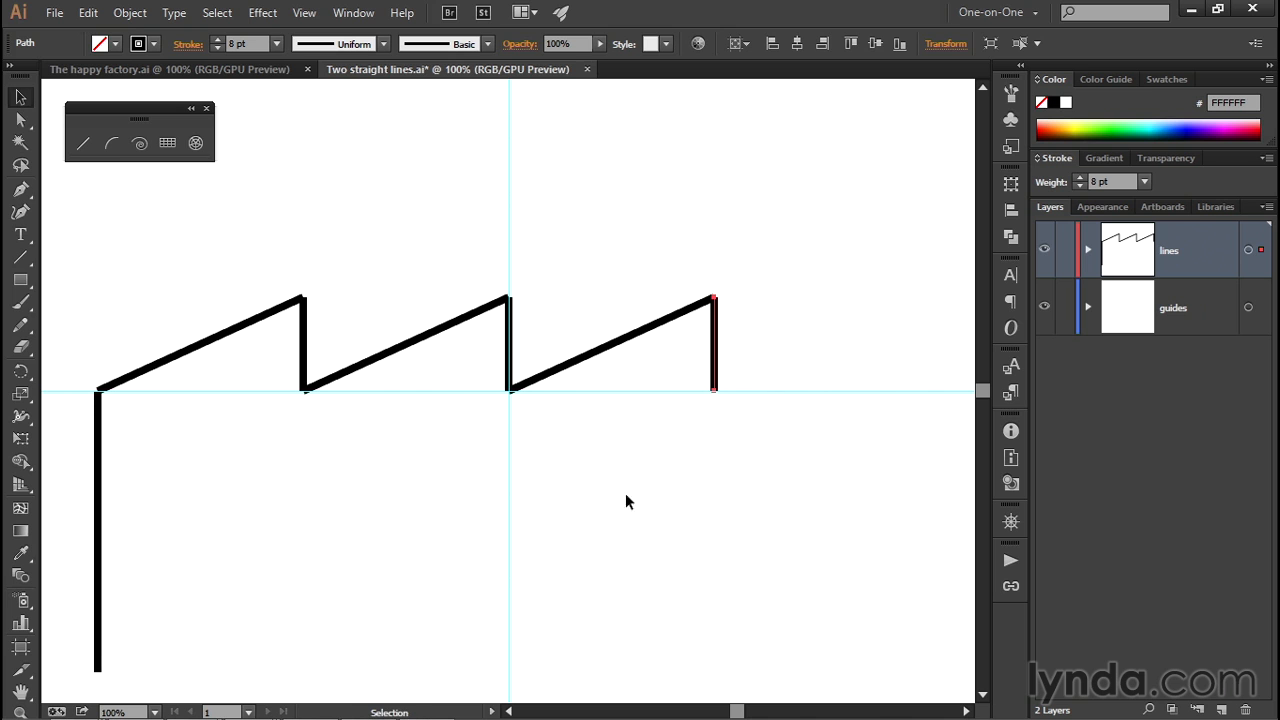
{"action": "mouse_move", "coordinate": [195, 240]}
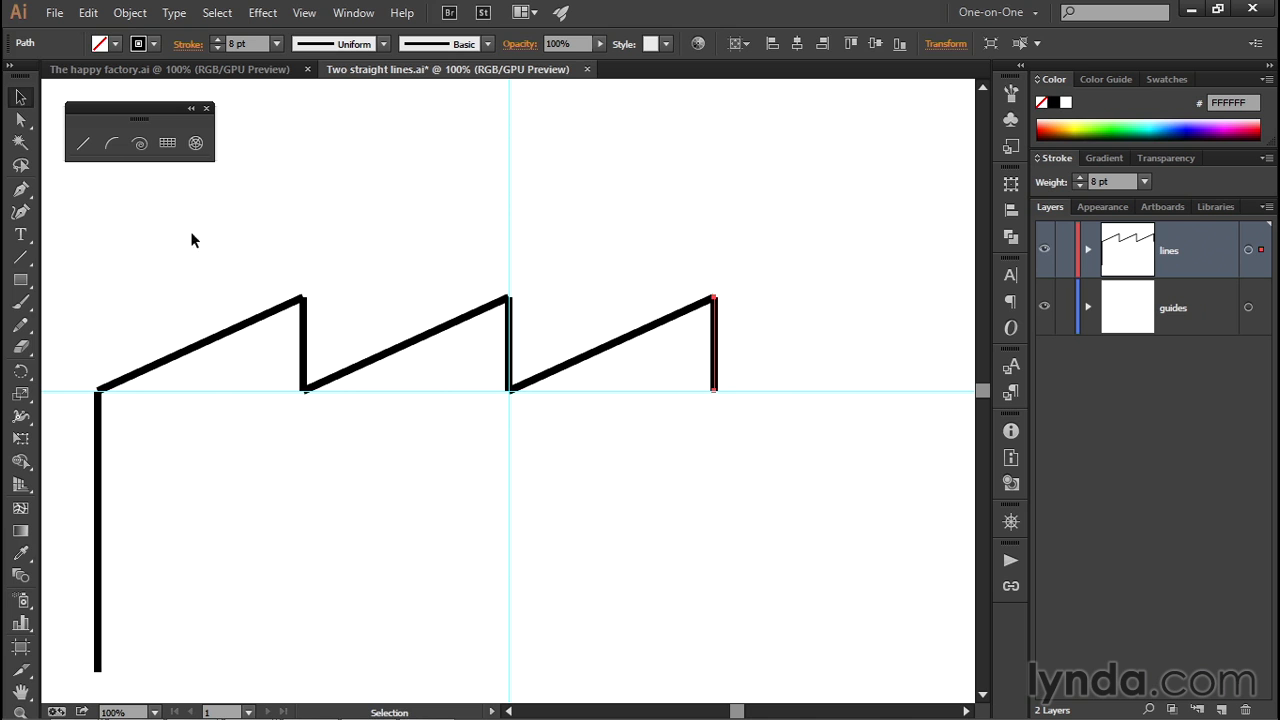
{"action": "mouse_move", "coordinate": [22, 120]}
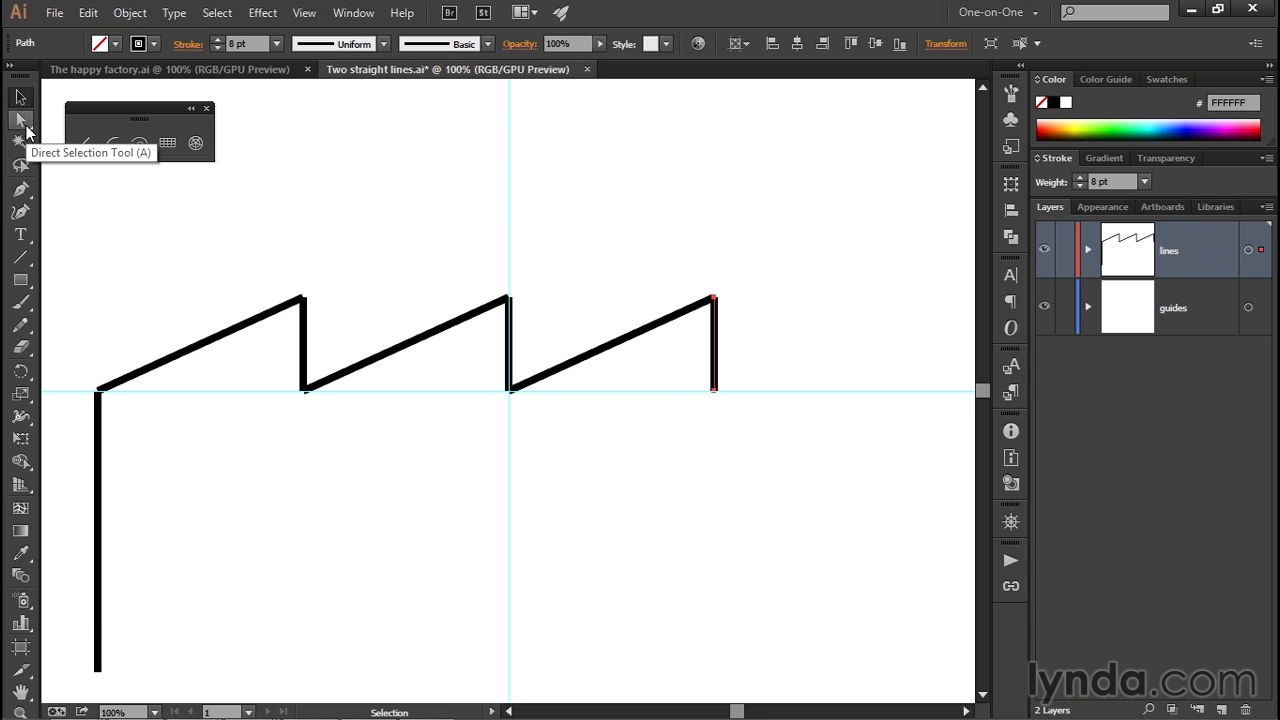
{"action": "key", "text": "a"}
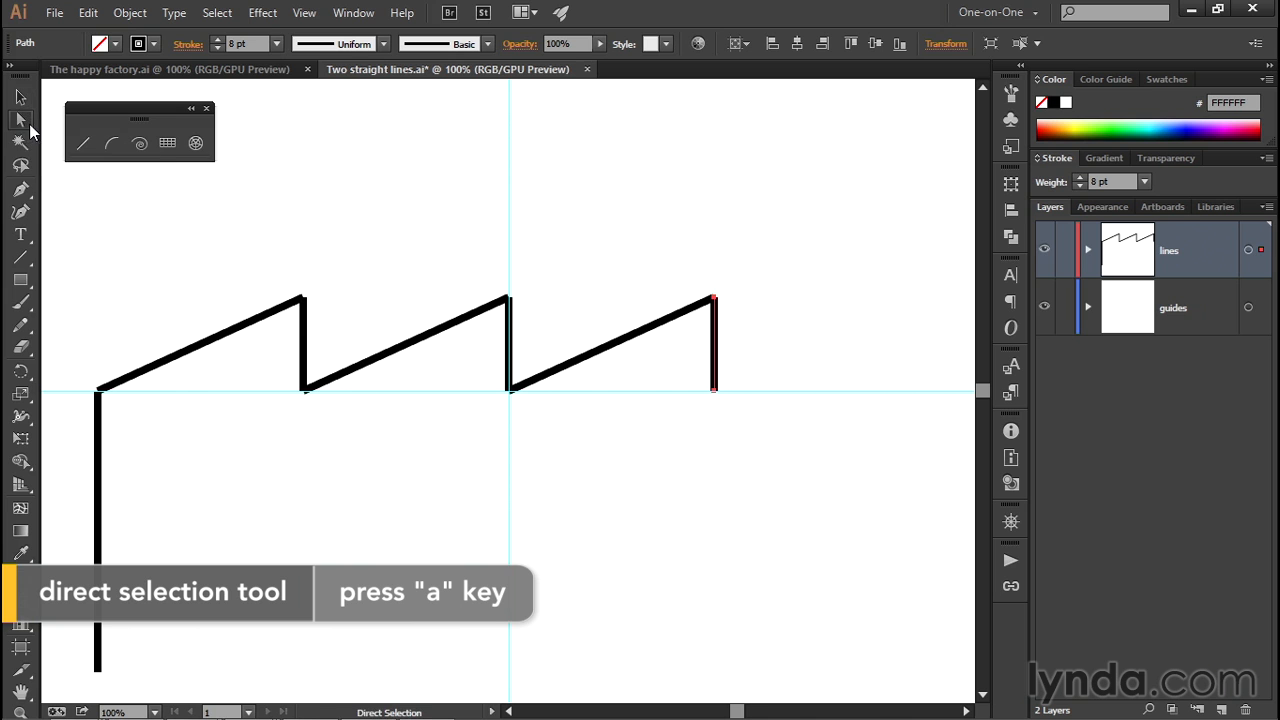
{"action": "mouse_move", "coordinate": [714, 396]}
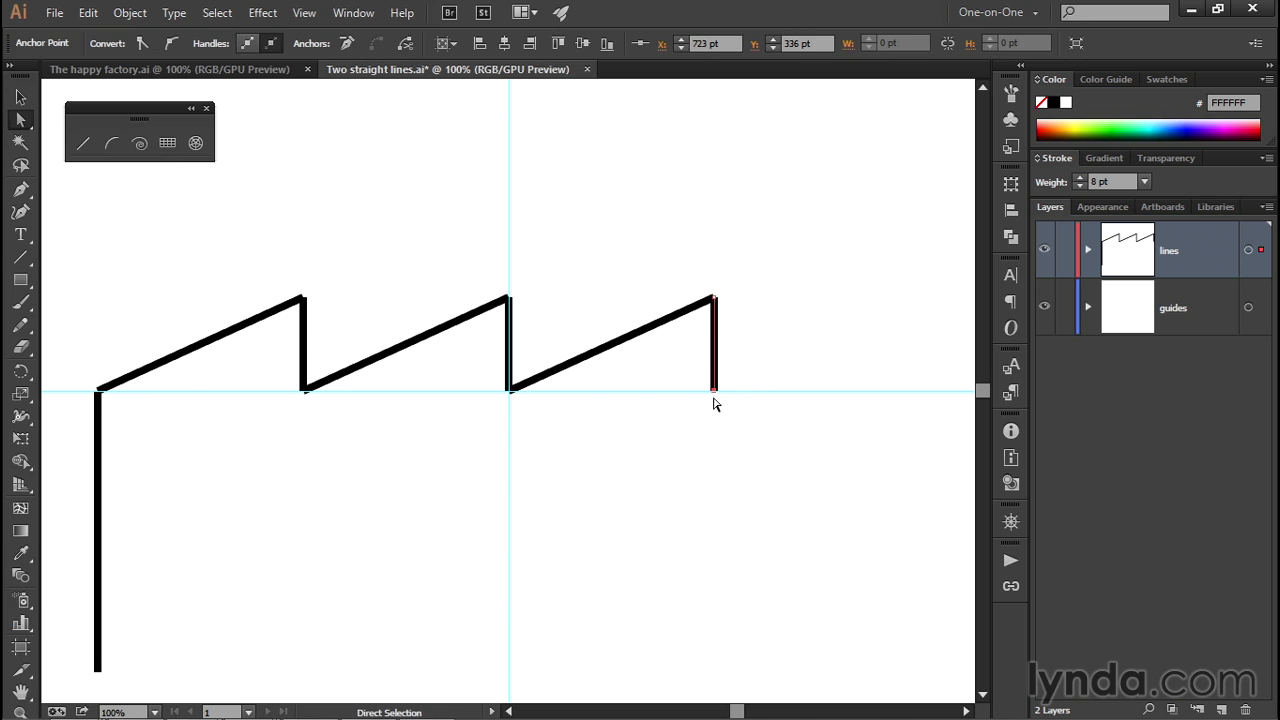
{"action": "mouse_move", "coordinate": [714, 388]}
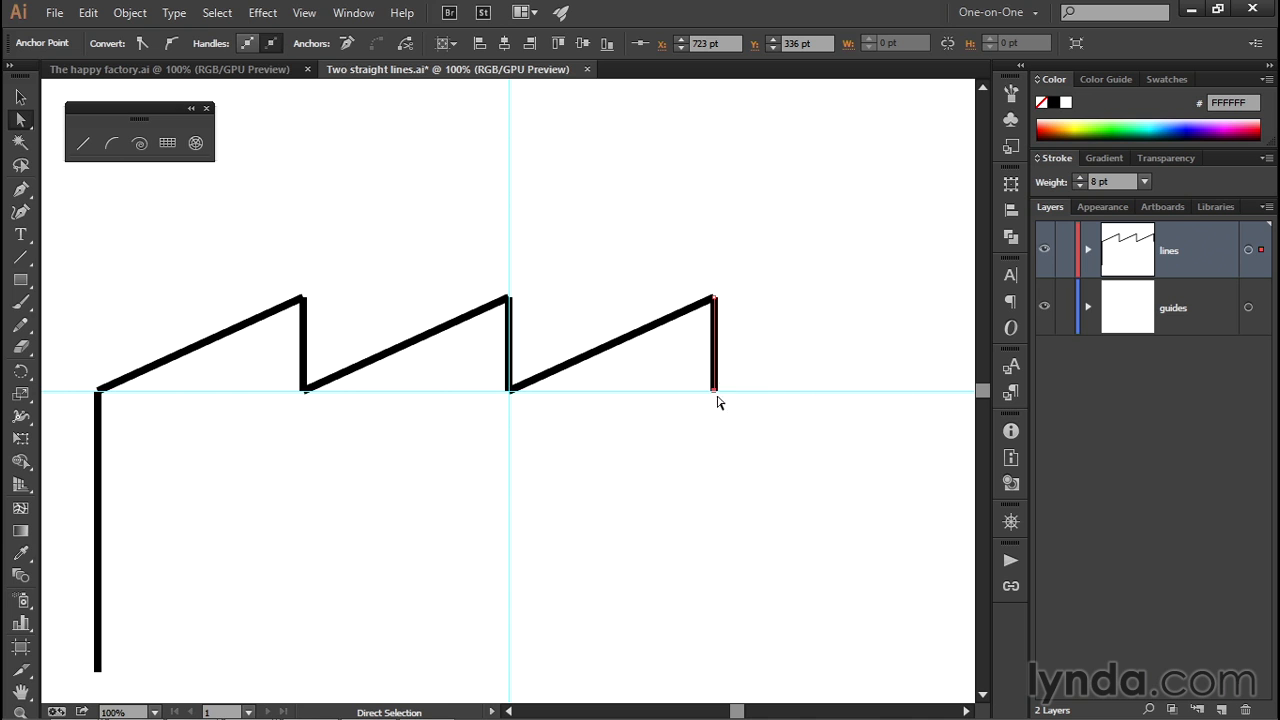
{"action": "mouse_move", "coordinate": [728, 317]}
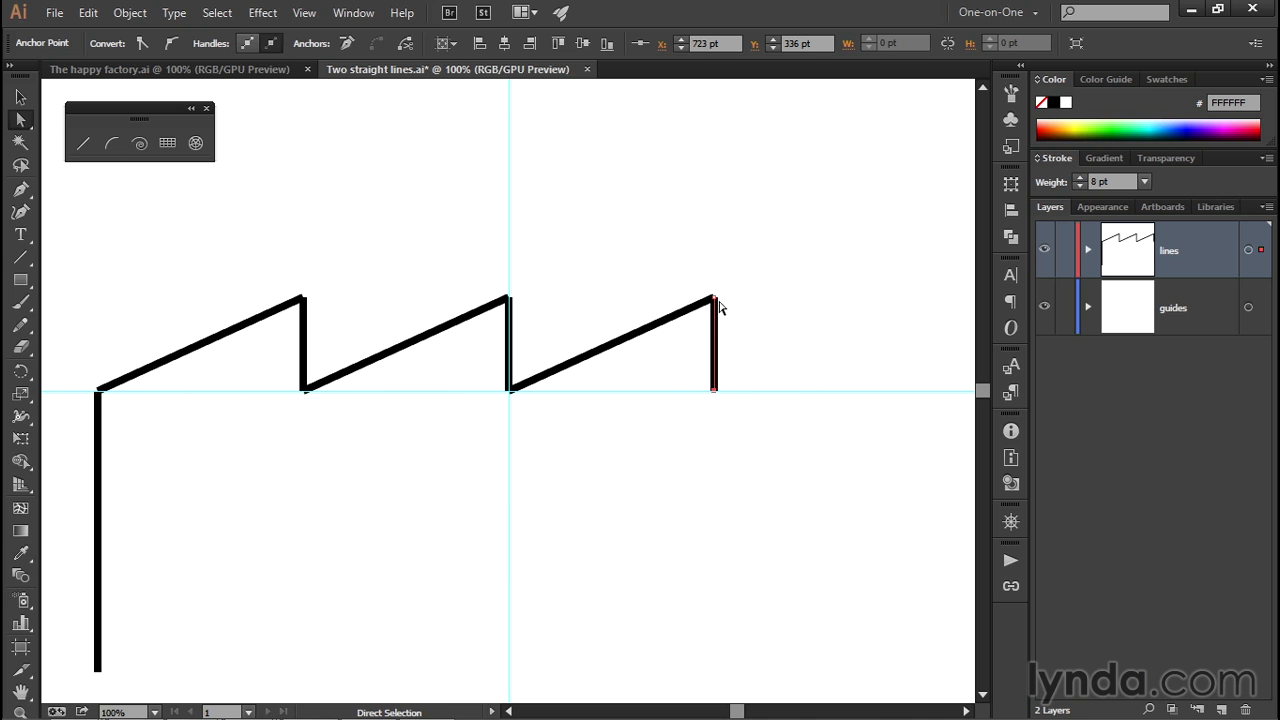
{"action": "mouse_move", "coordinate": [733, 374]}
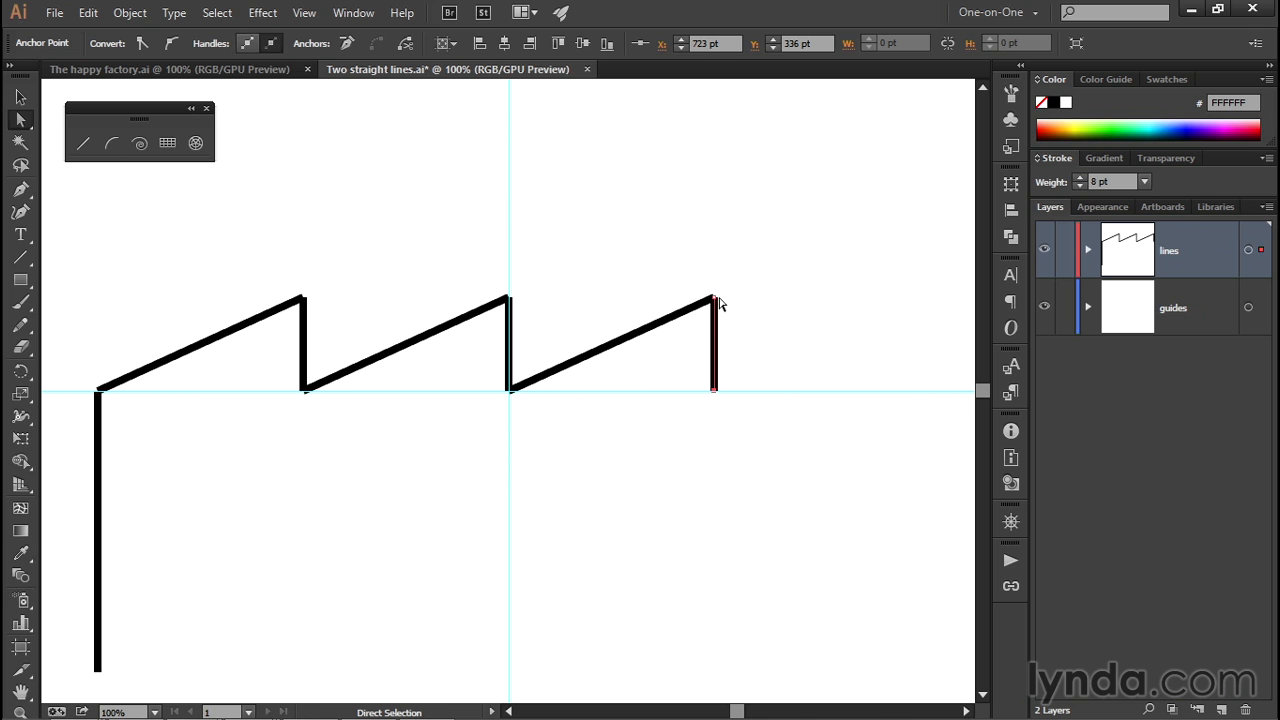
{"action": "mouse_move", "coordinate": [737, 389]}
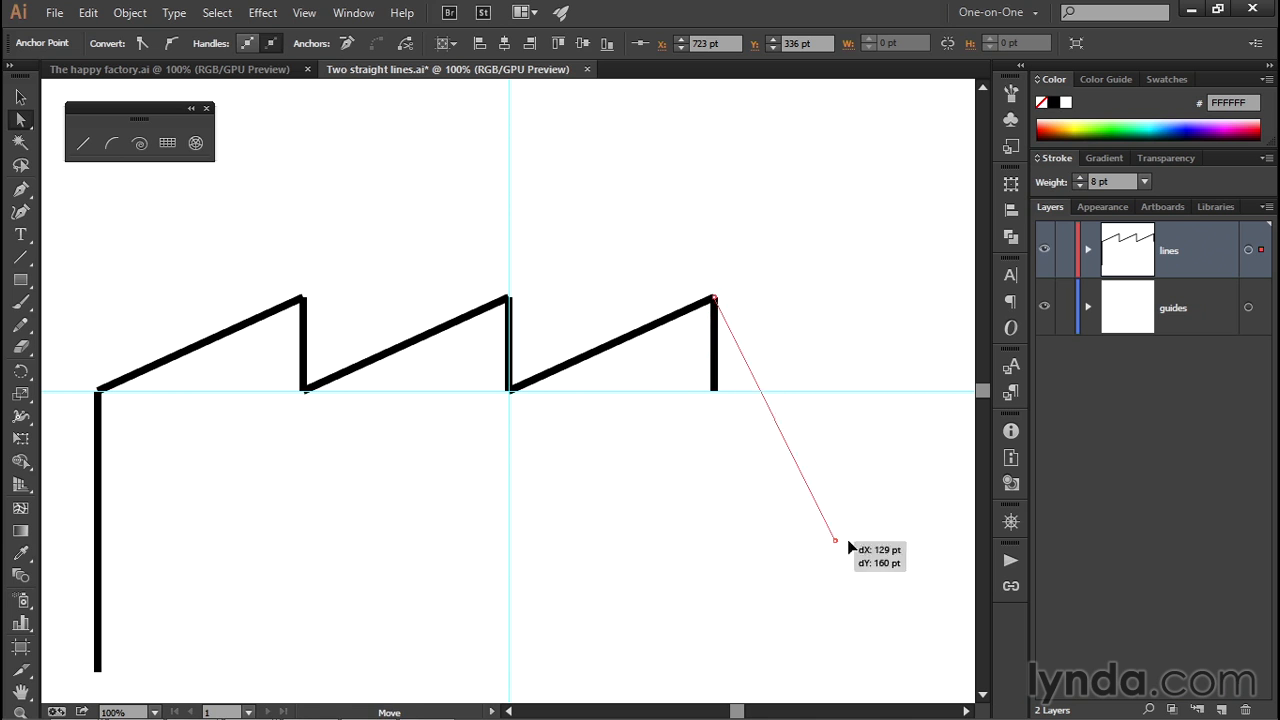
Drag the right wall's bottom anchor down level with the left wall's base.
{"action": "left_click_drag", "start_coordinate": [835, 540], "coordinate": [633, 600]}
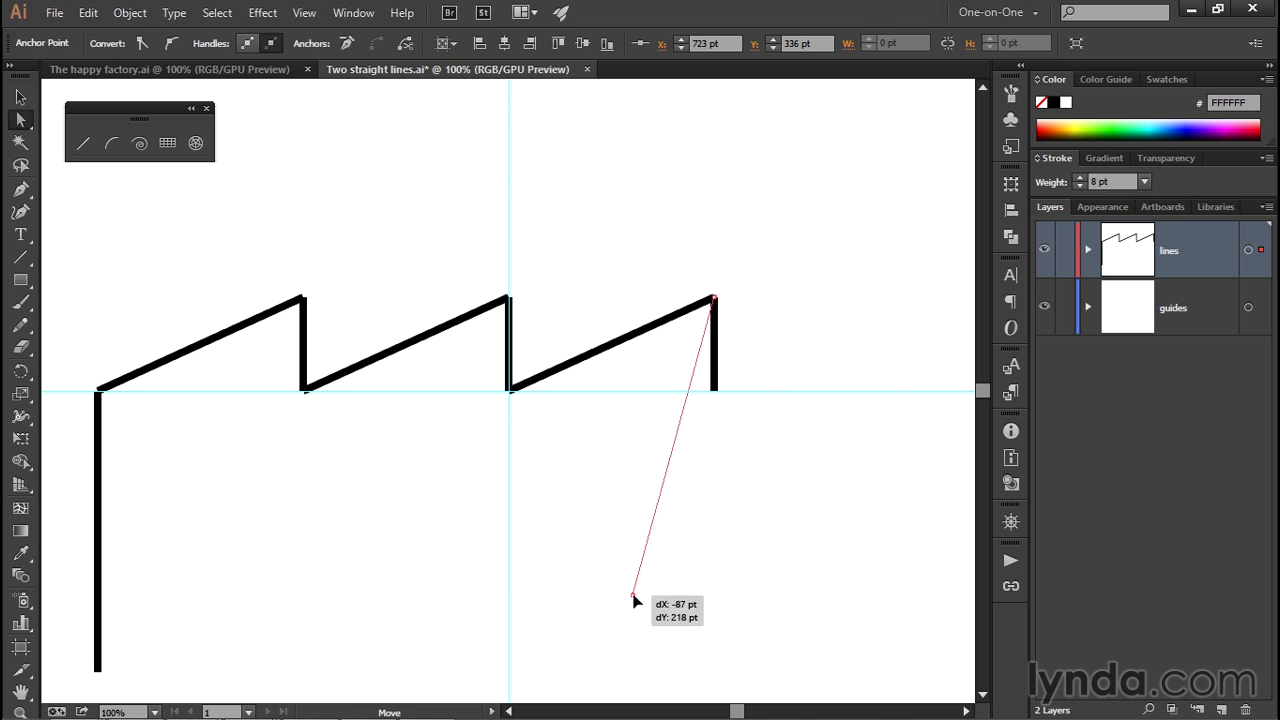
{"action": "left_click_drag", "start_coordinate": [635, 603], "coordinate": [673, 633]}
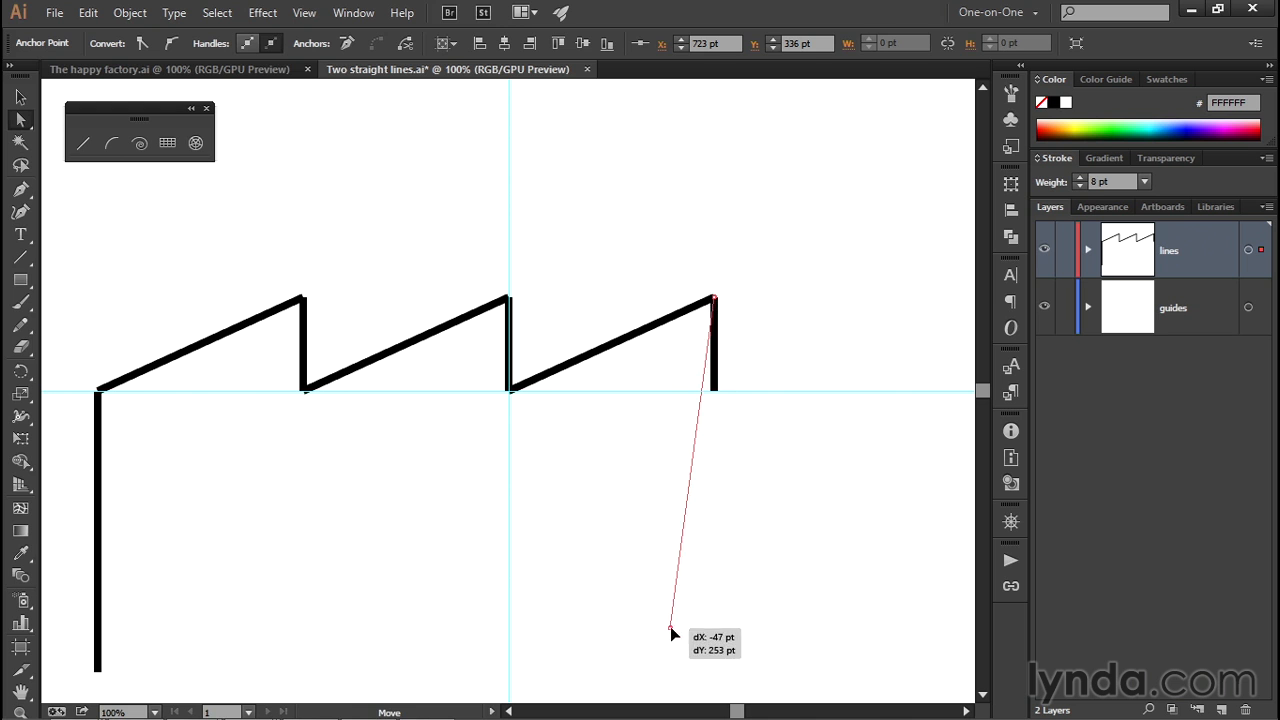
{"action": "left_click_drag", "start_coordinate": [675, 633], "coordinate": [713, 637]}
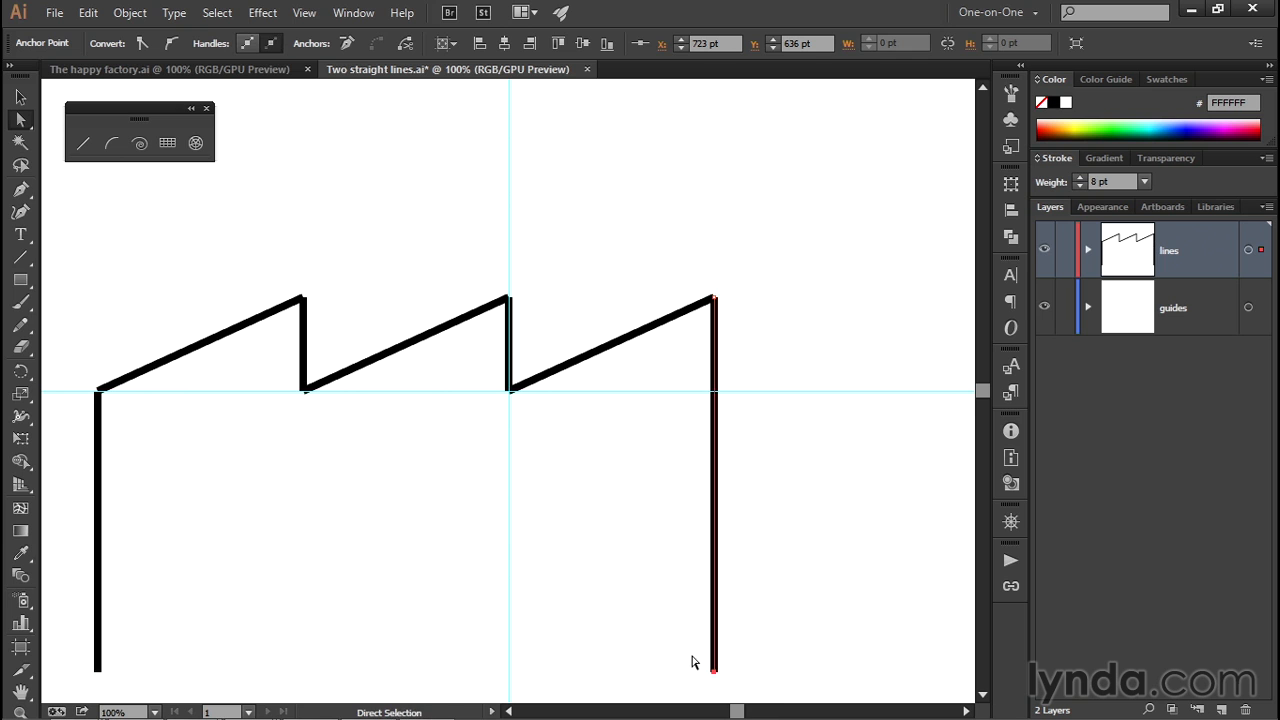
{"action": "mouse_move", "coordinate": [704, 681]}
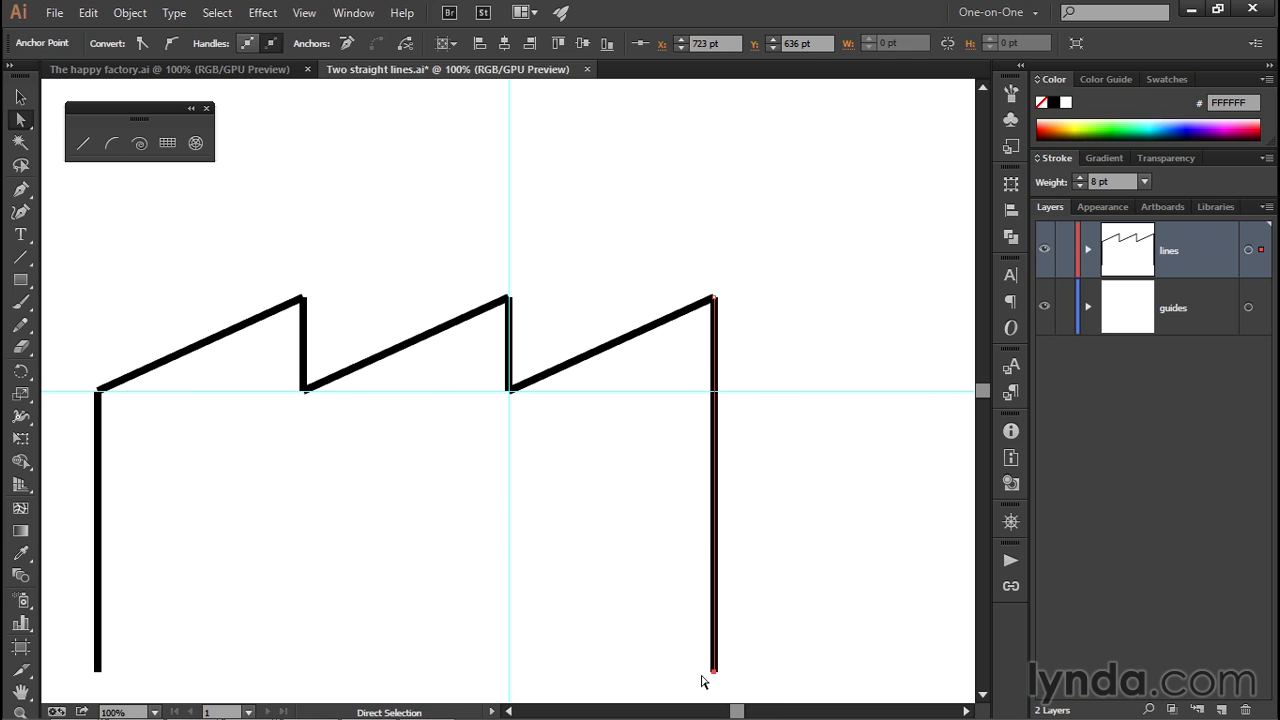
{"action": "mouse_move", "coordinate": [585, 610]}
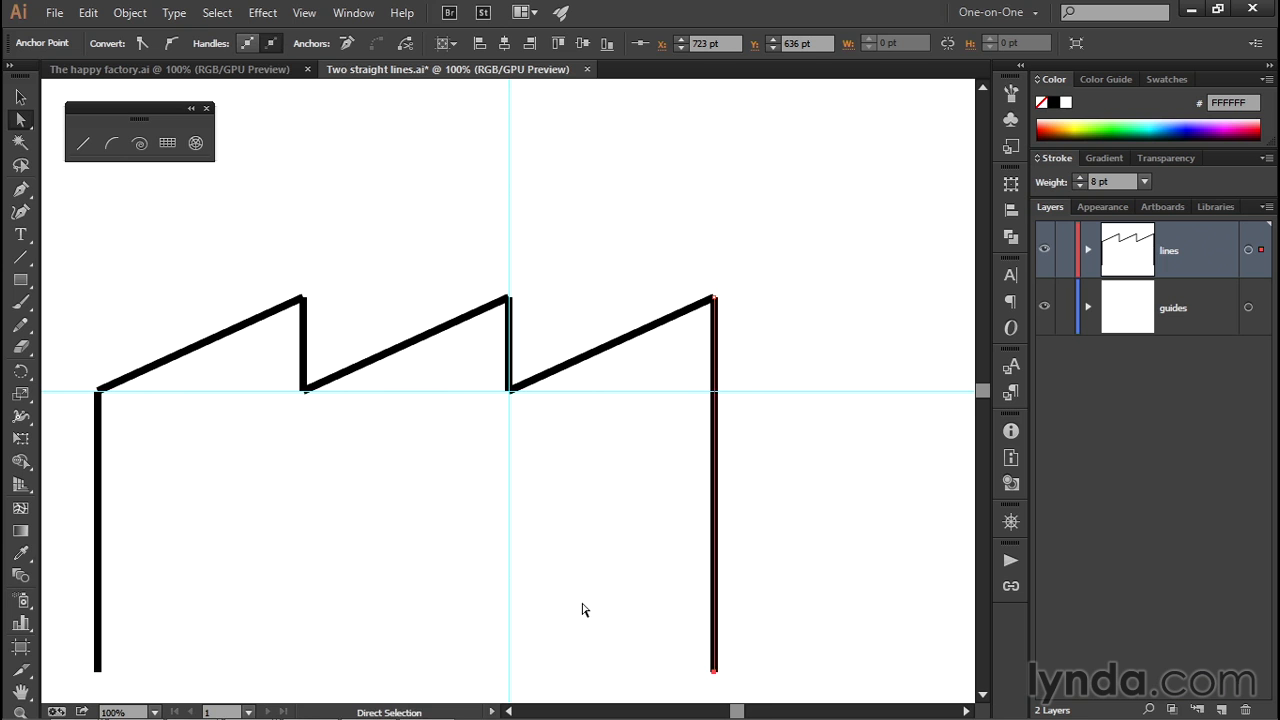
{"action": "mouse_move", "coordinate": [755, 472]}
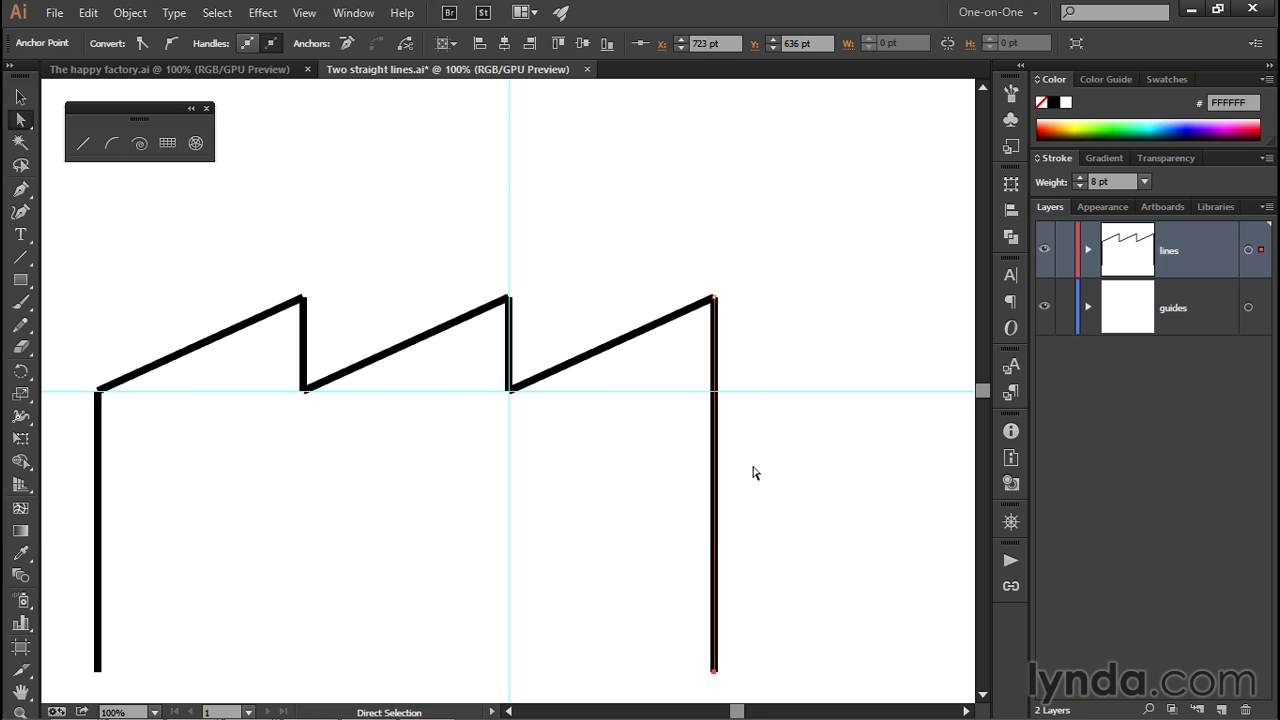
{"action": "mouse_move", "coordinate": [725, 258]}
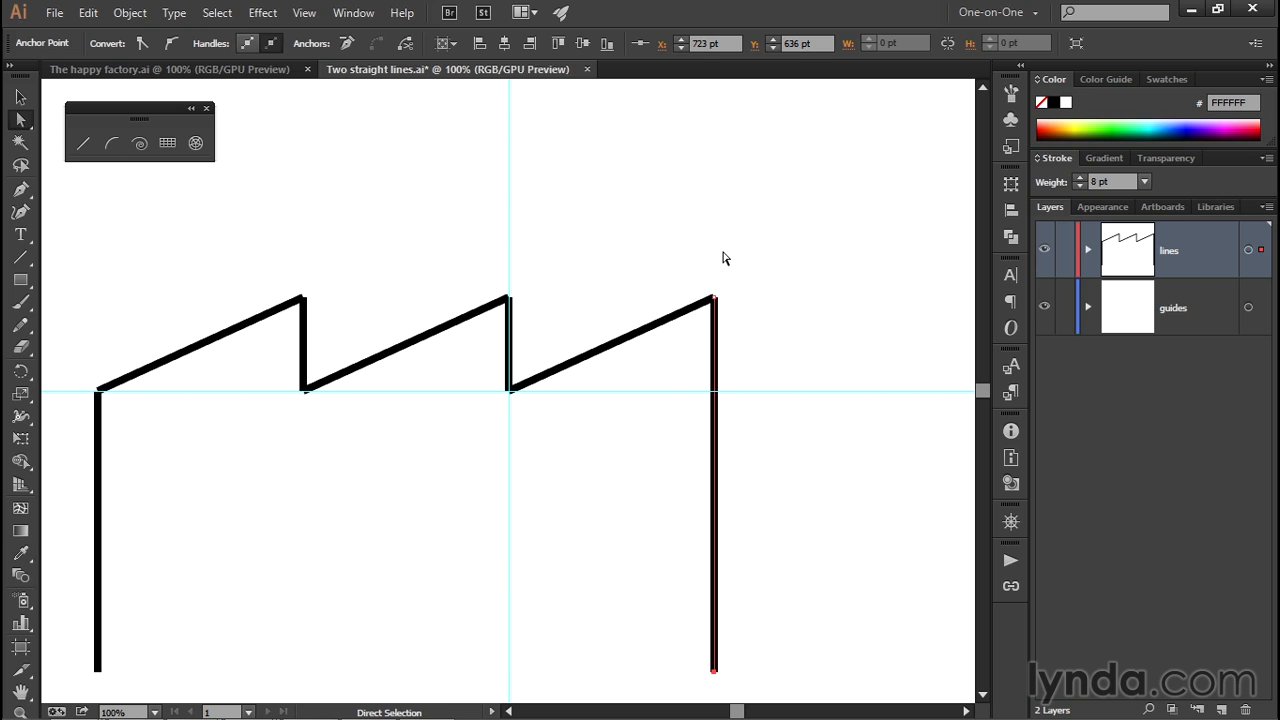
{"action": "mouse_move", "coordinate": [735, 265]}
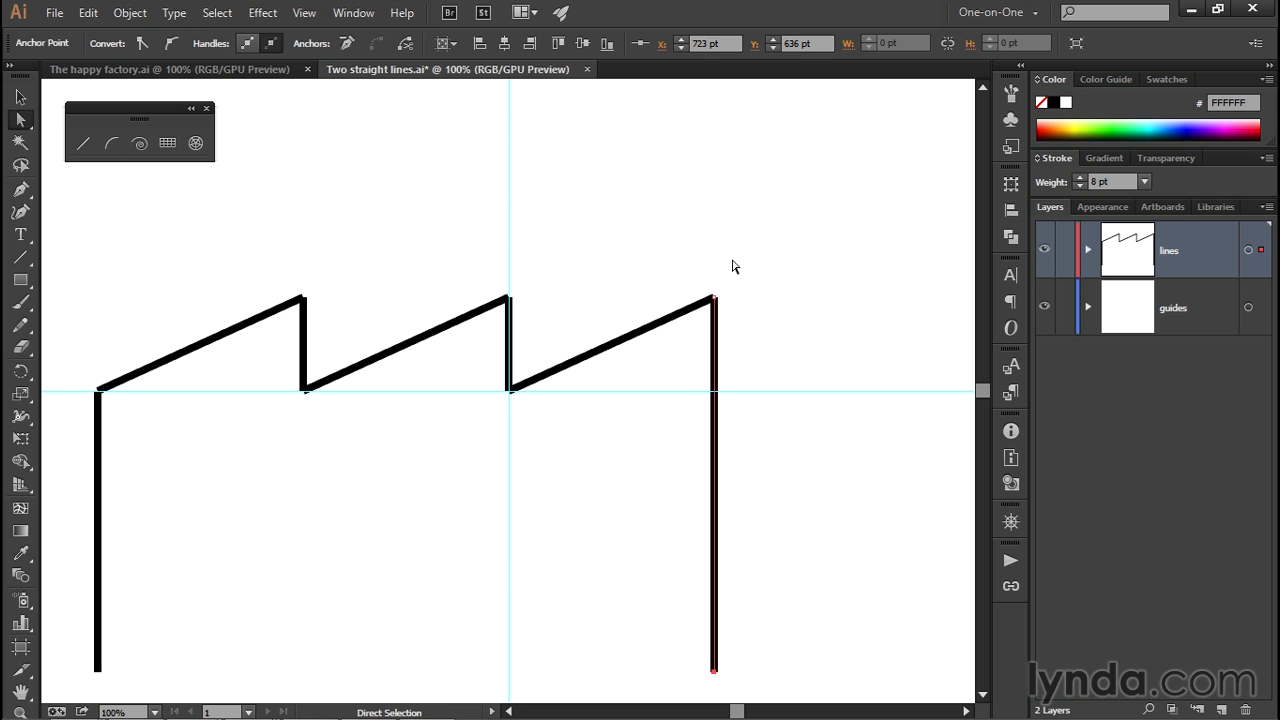
{"action": "mouse_move", "coordinate": [750, 247]}
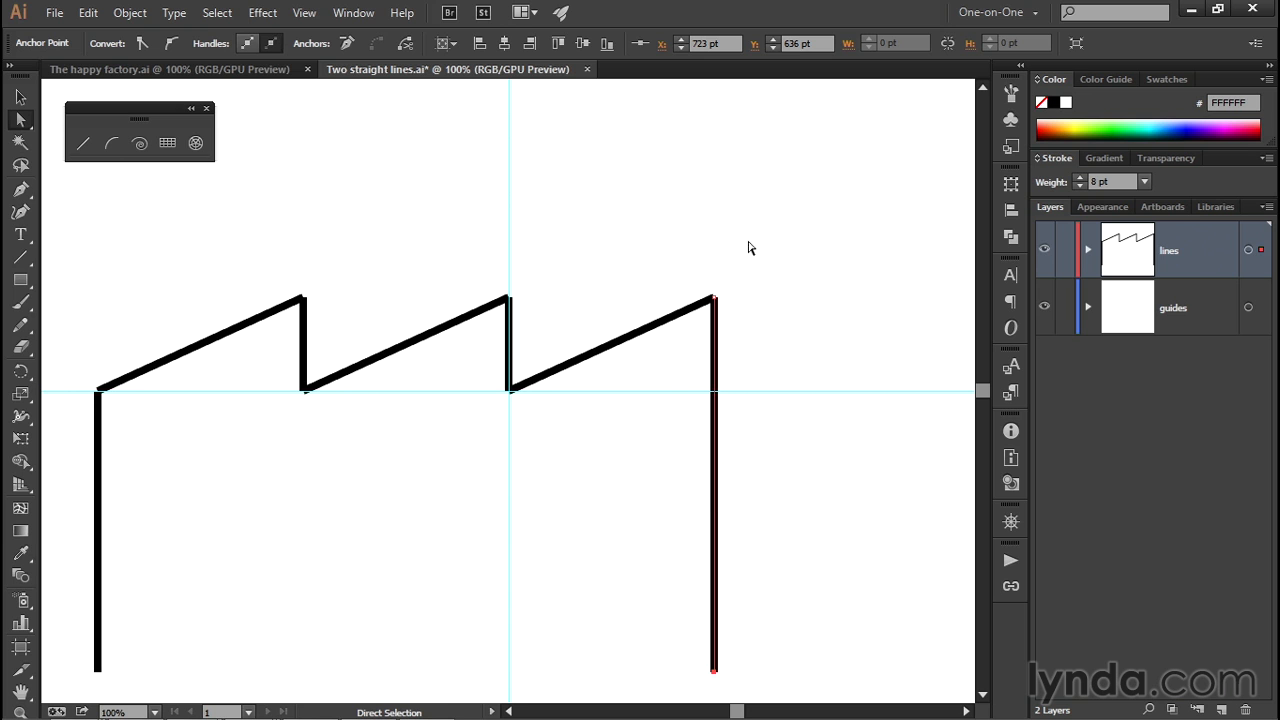
{"action": "mouse_move", "coordinate": [753, 242]}
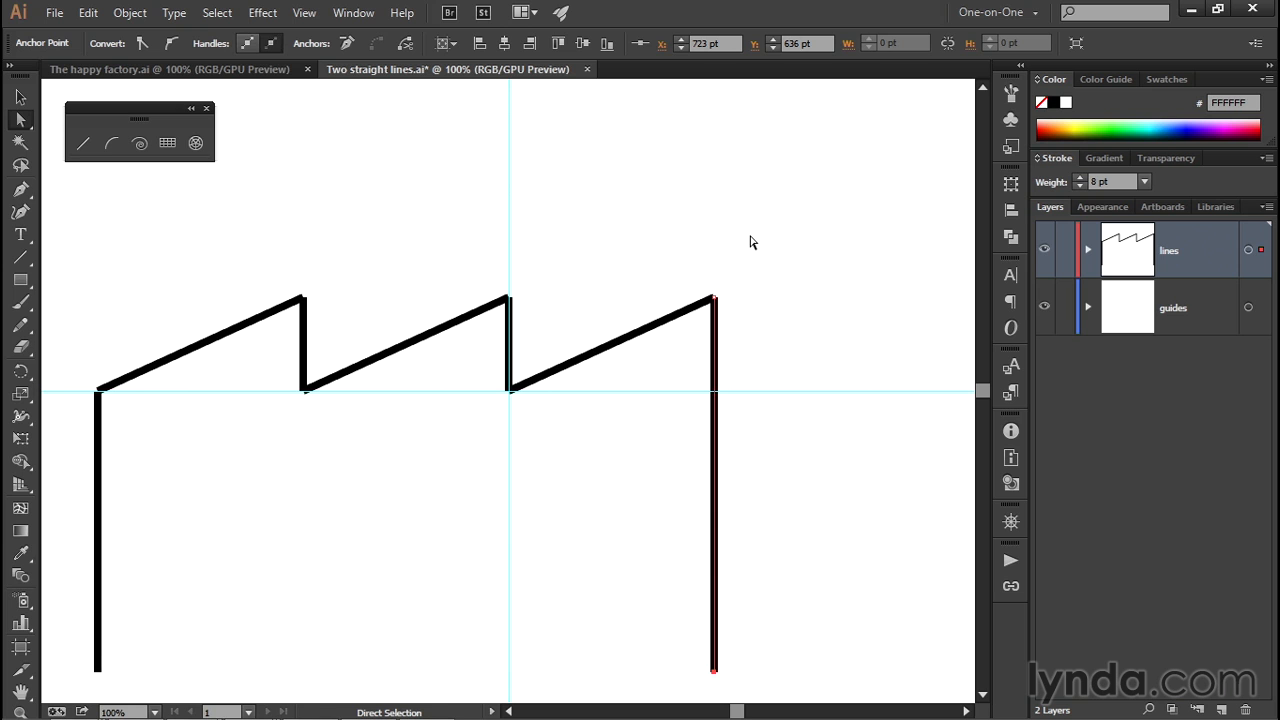
Marquee-select every line and anchor point of the factory outline.
{"action": "left_click_drag", "start_coordinate": [753, 243], "coordinate": [118, 490]}
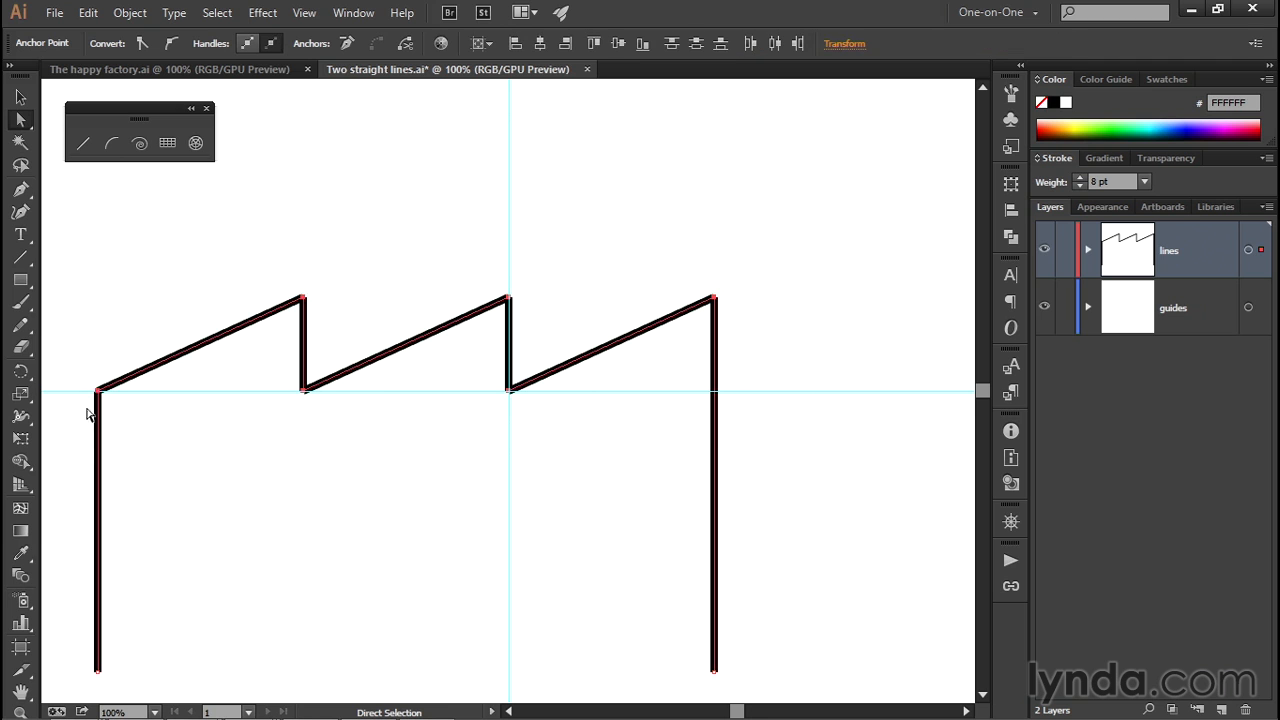
{"action": "mouse_move", "coordinate": [528, 392]}
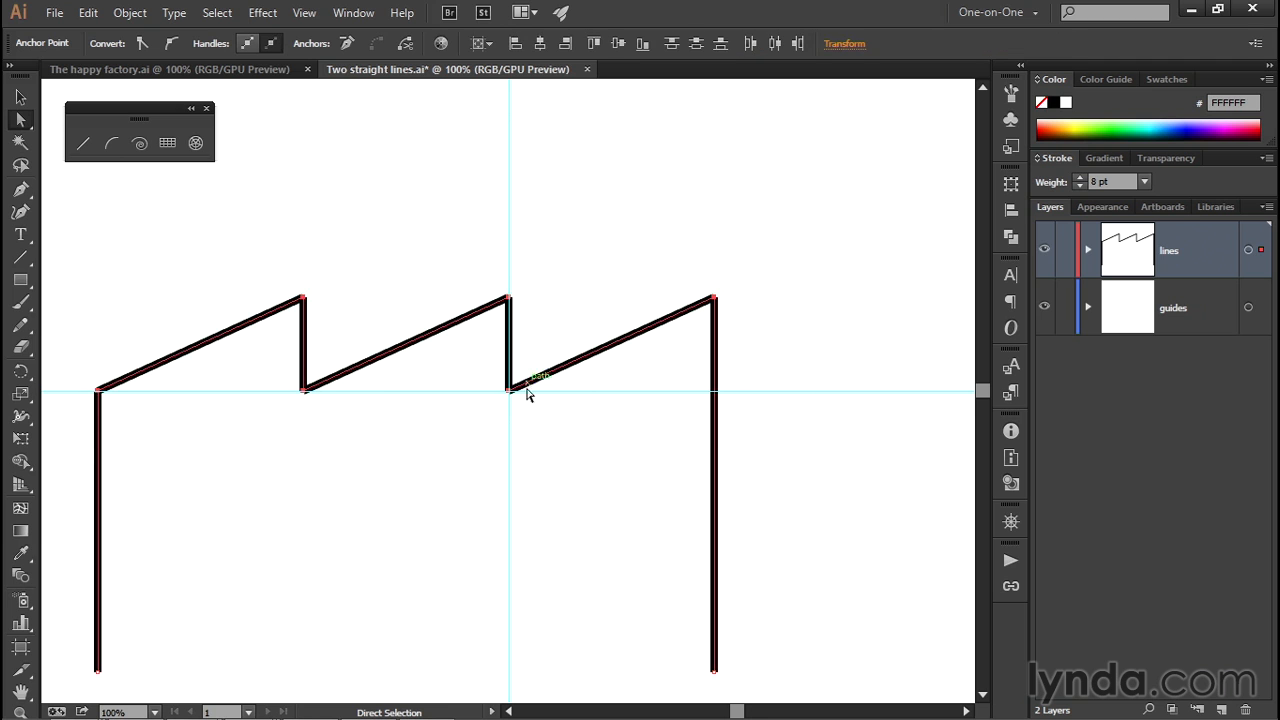
{"action": "mouse_move", "coordinate": [592, 247]}
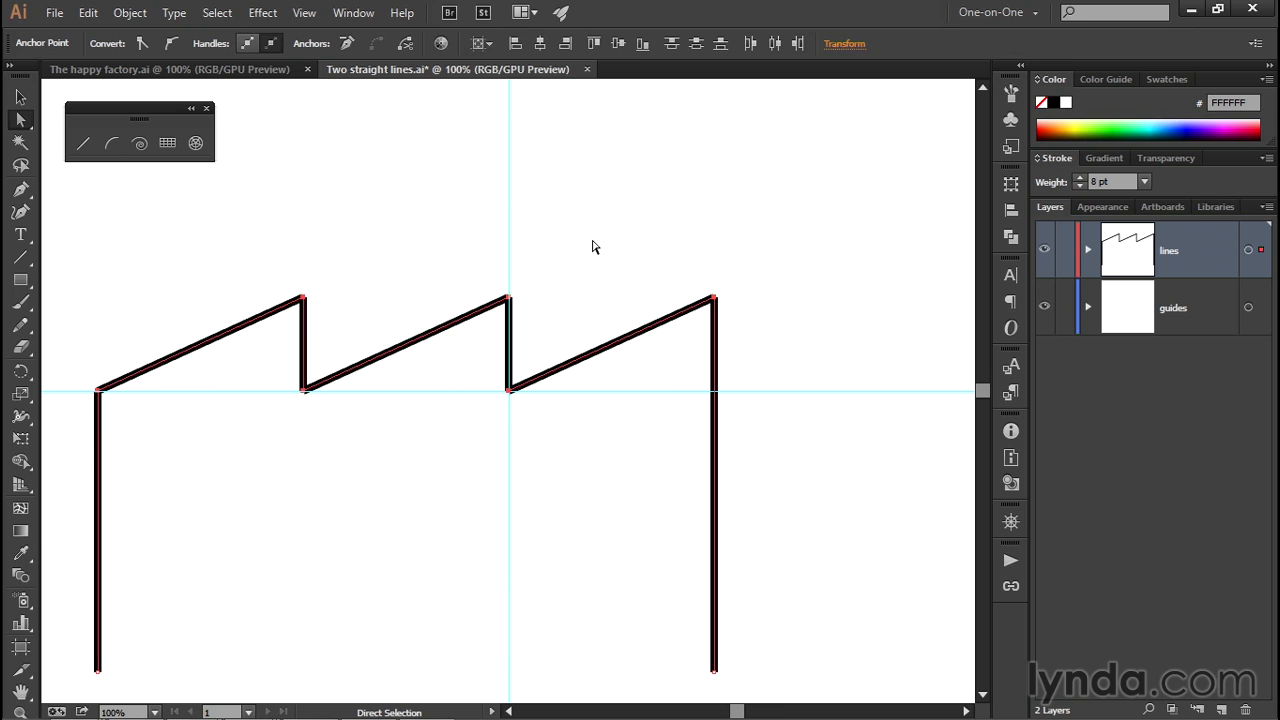
{"action": "mouse_move", "coordinate": [713, 313]}
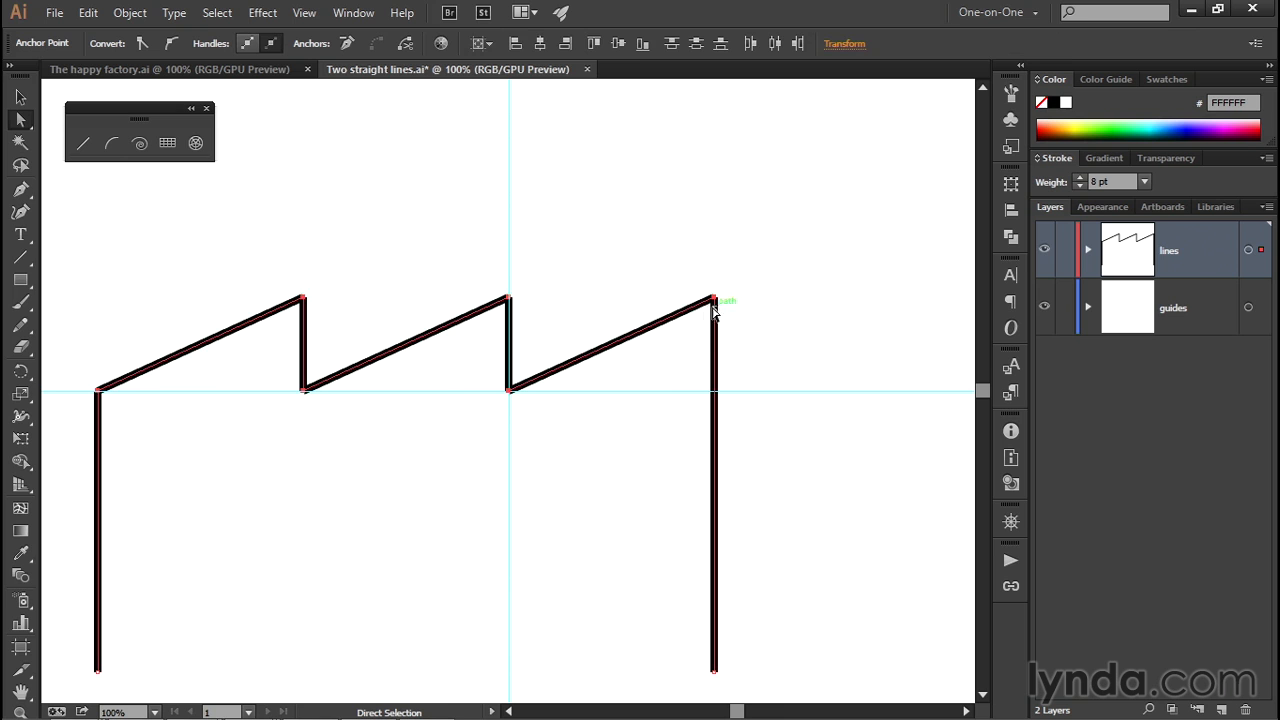
{"action": "mouse_move", "coordinate": [714, 303]}
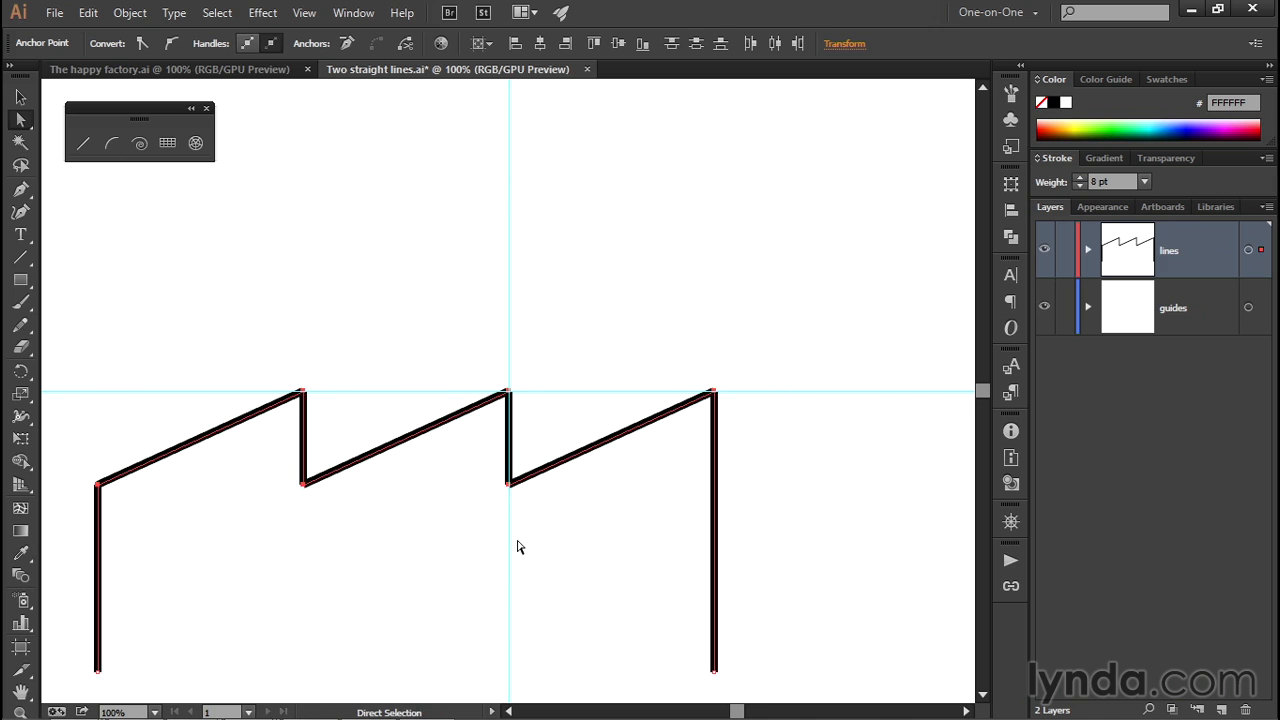
{"action": "mouse_move", "coordinate": [160, 314]}
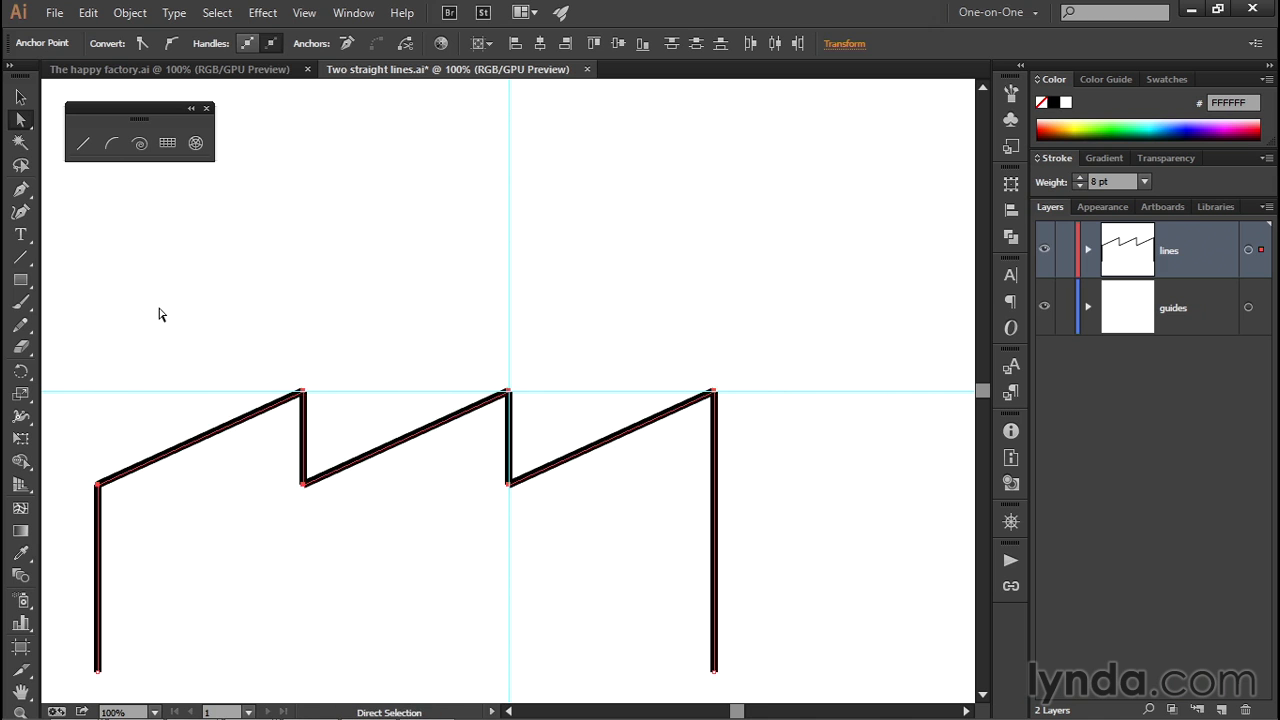